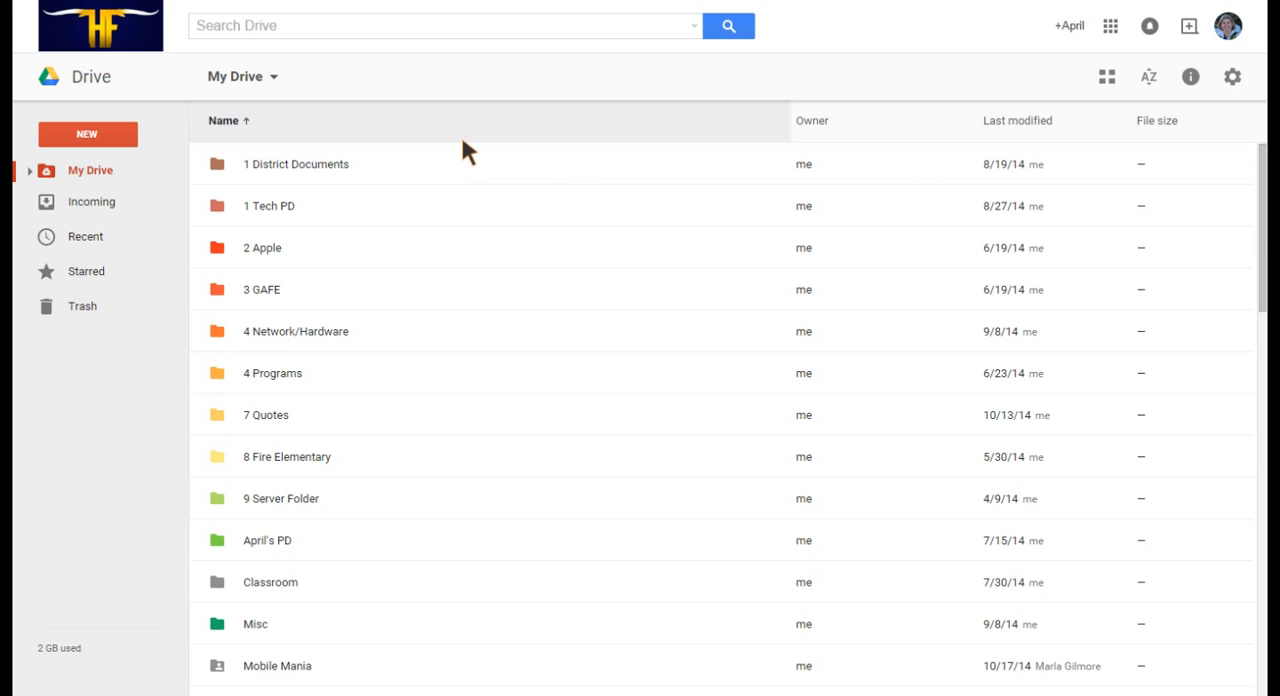
mouse_move(170, 62)
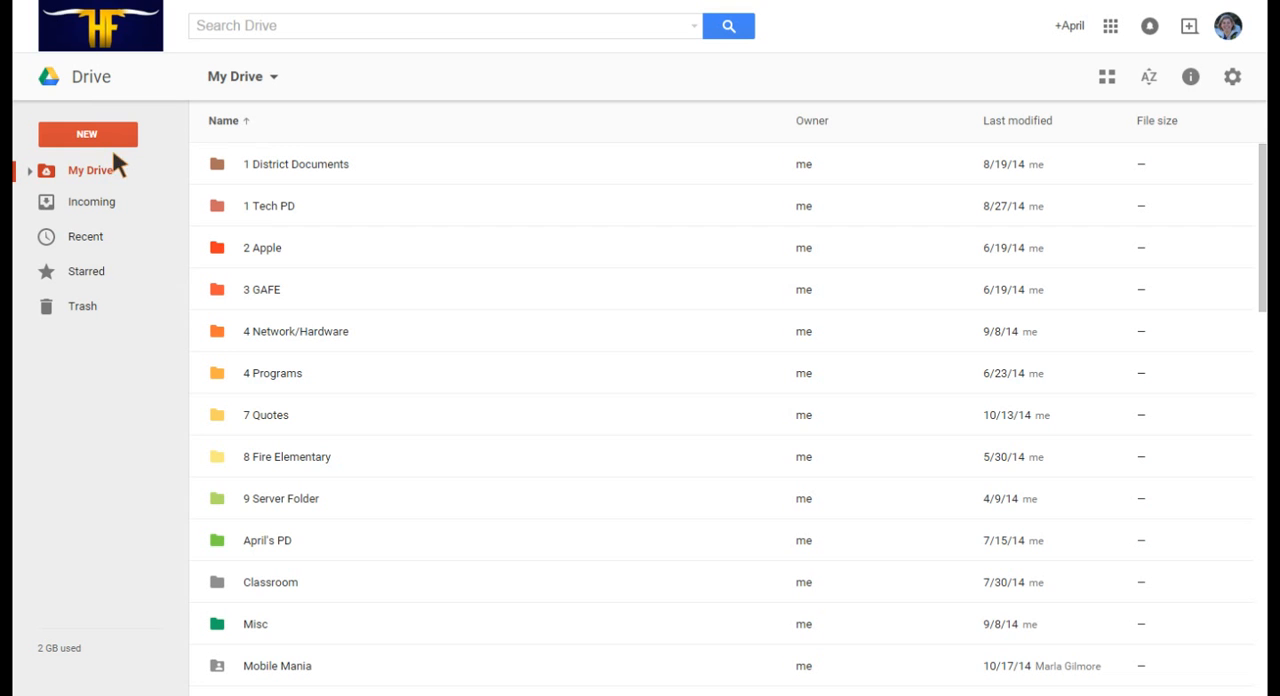
mouse_move(168, 172)
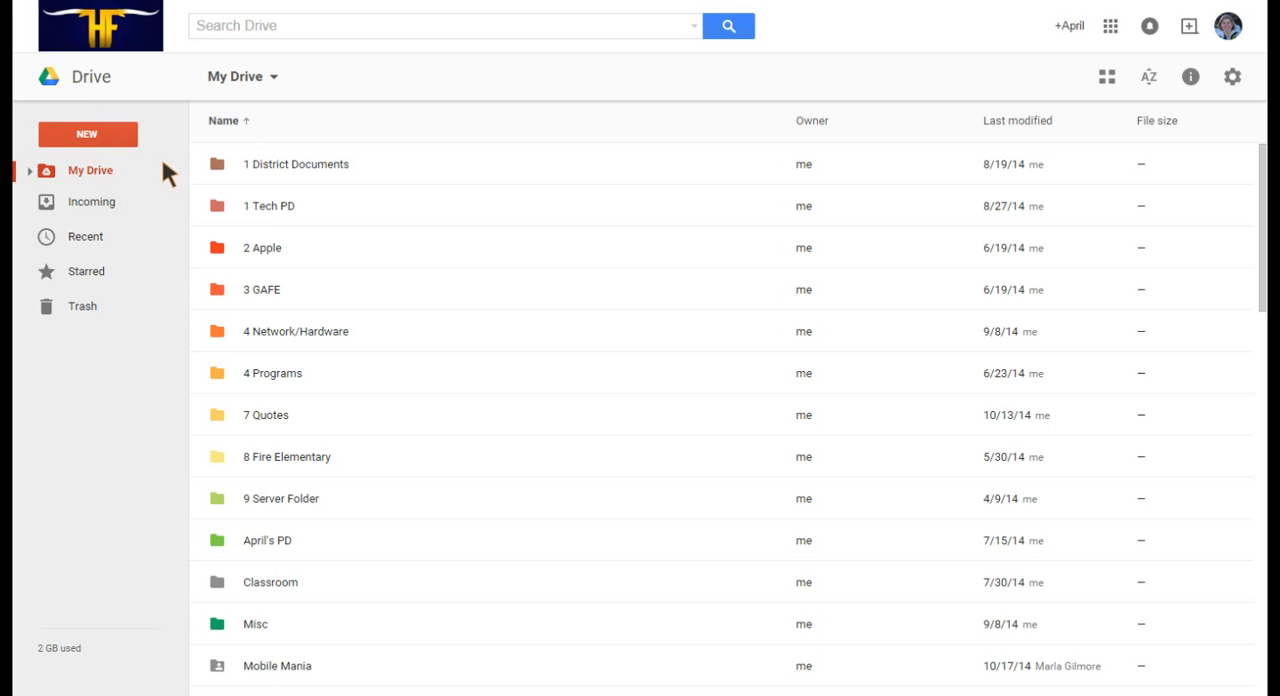
mouse_move(178, 186)
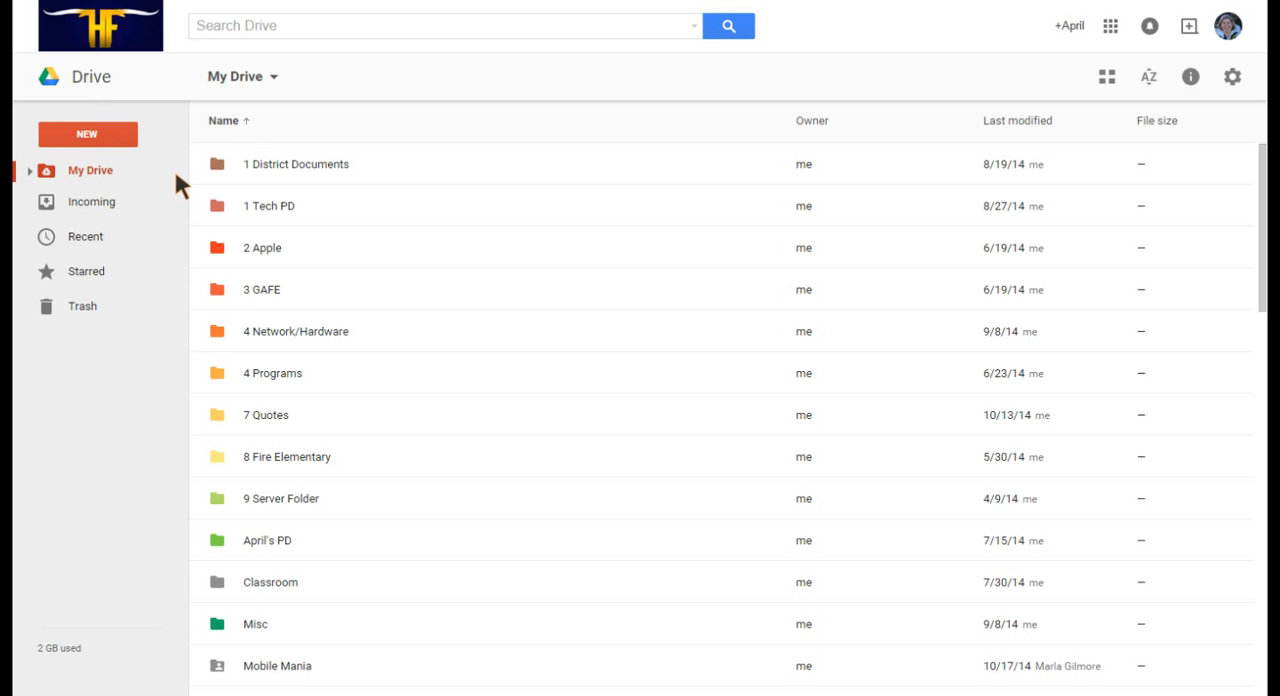
mouse_move(184, 190)
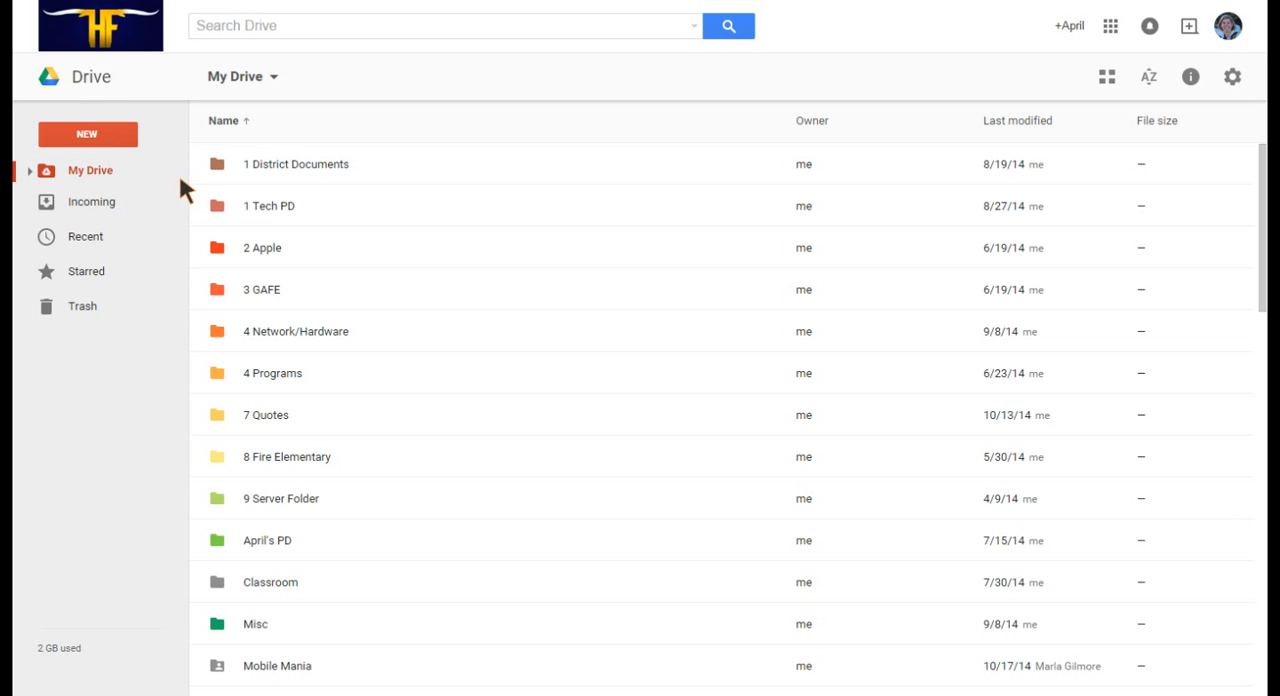
mouse_move(1070, 118)
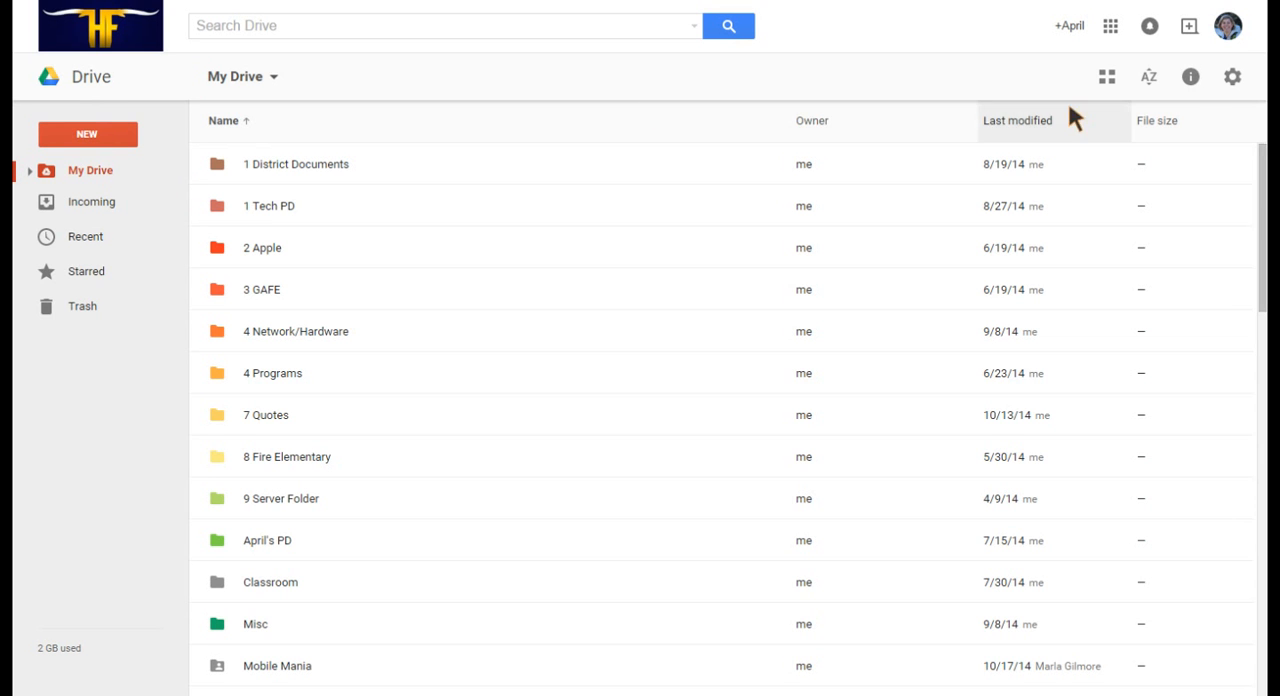
- Explore the settings and New menus and the My Drive folder tree, then show Incoming shared files
left_click(1232, 76)
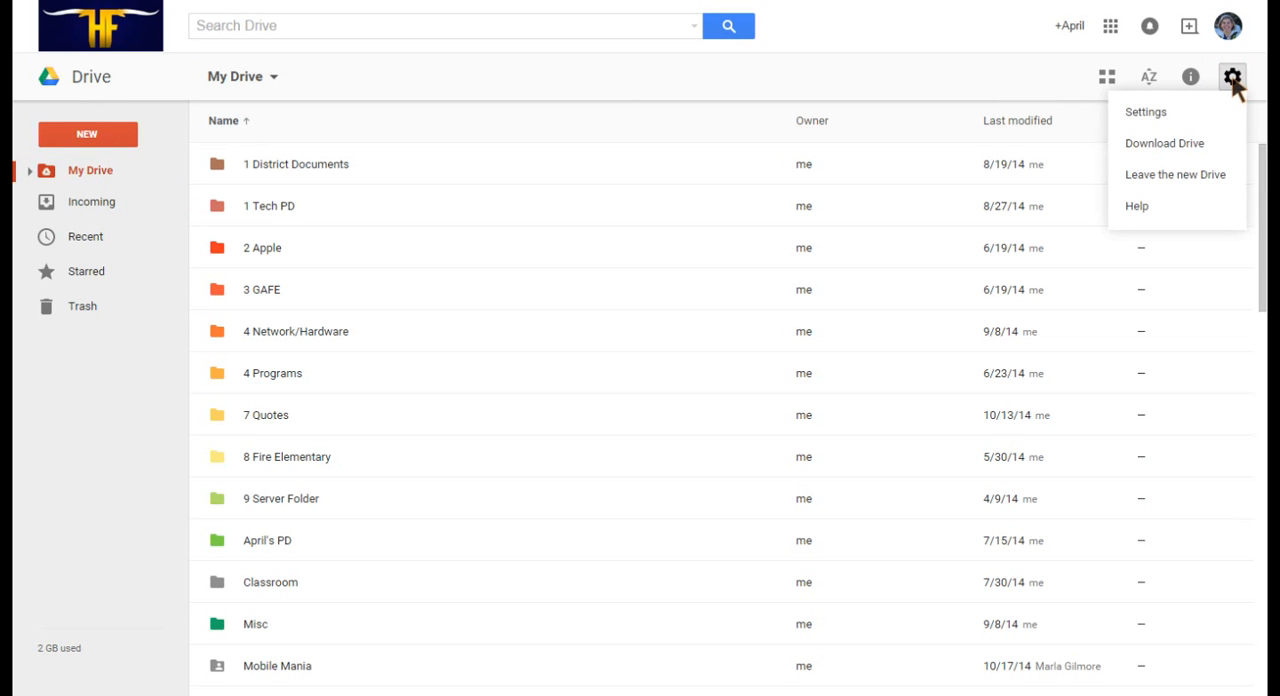
mouse_move(1176, 174)
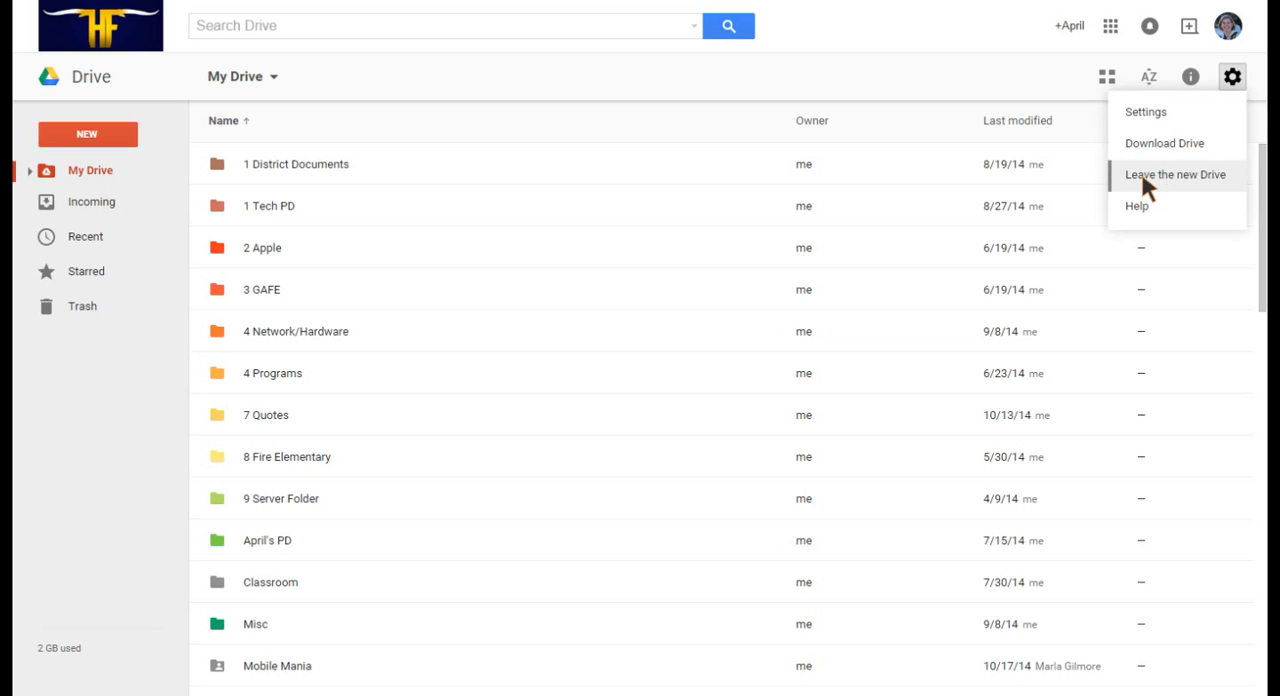
mouse_move(1132, 196)
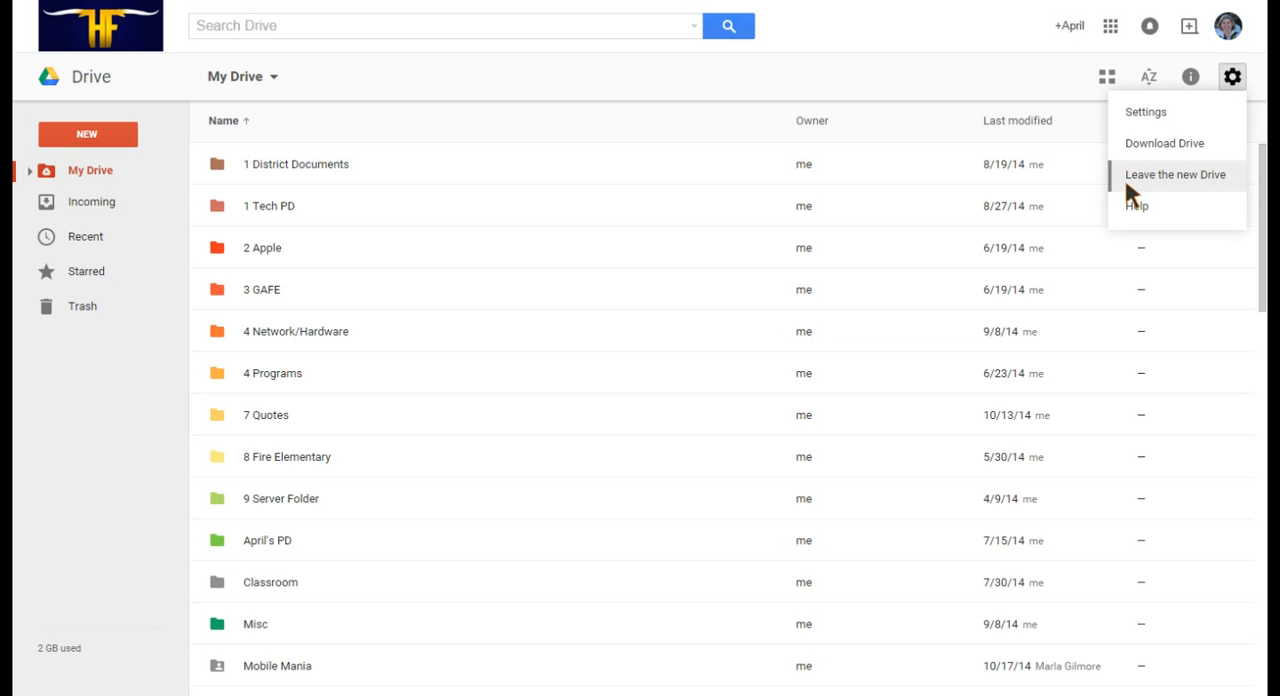
mouse_move(1144, 196)
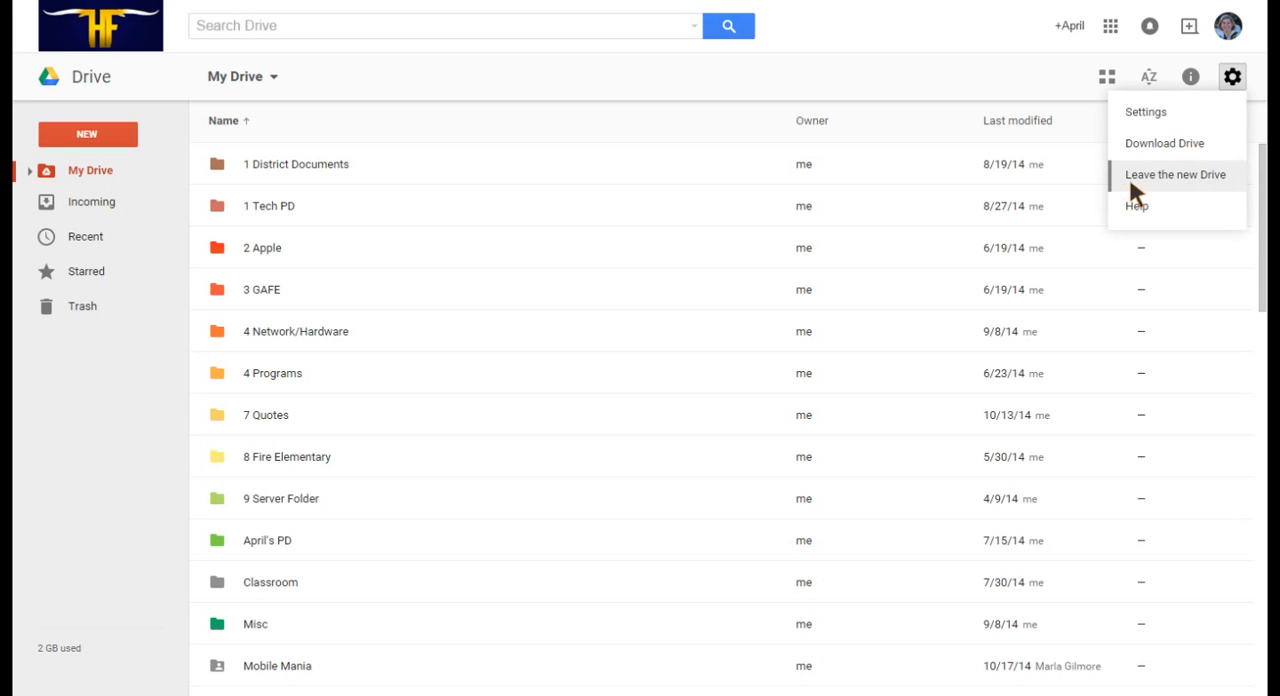
mouse_move(1232, 190)
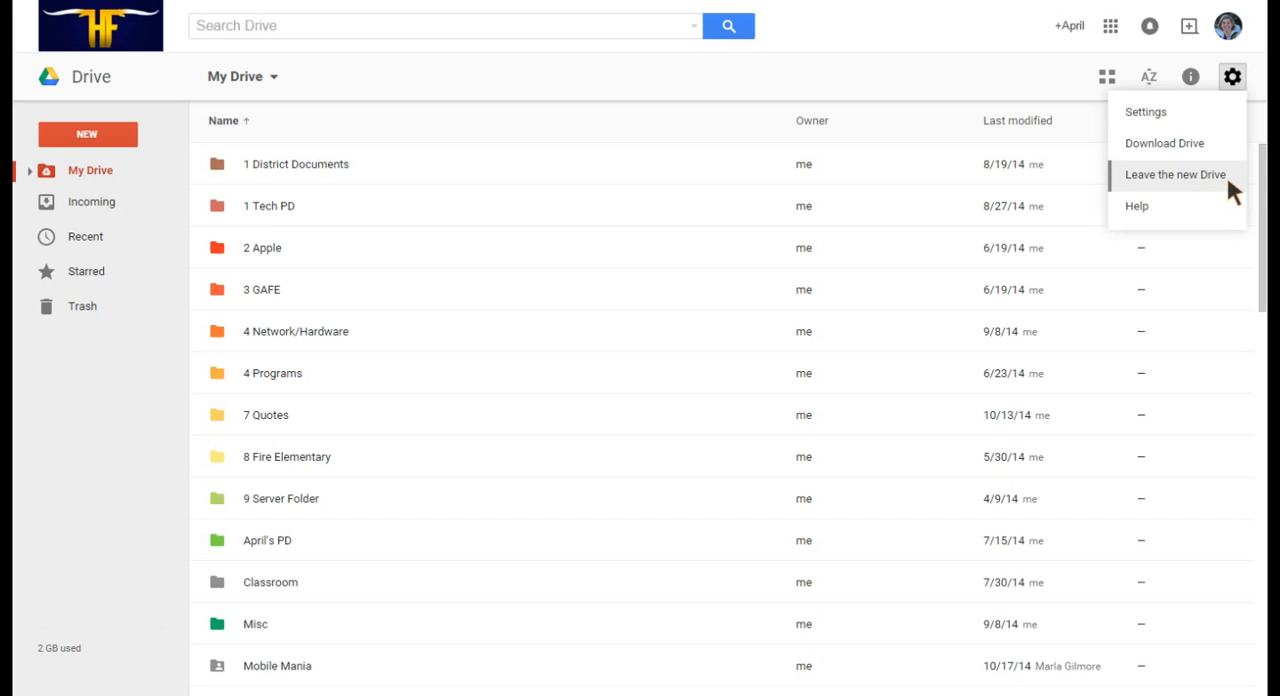
mouse_move(1130, 194)
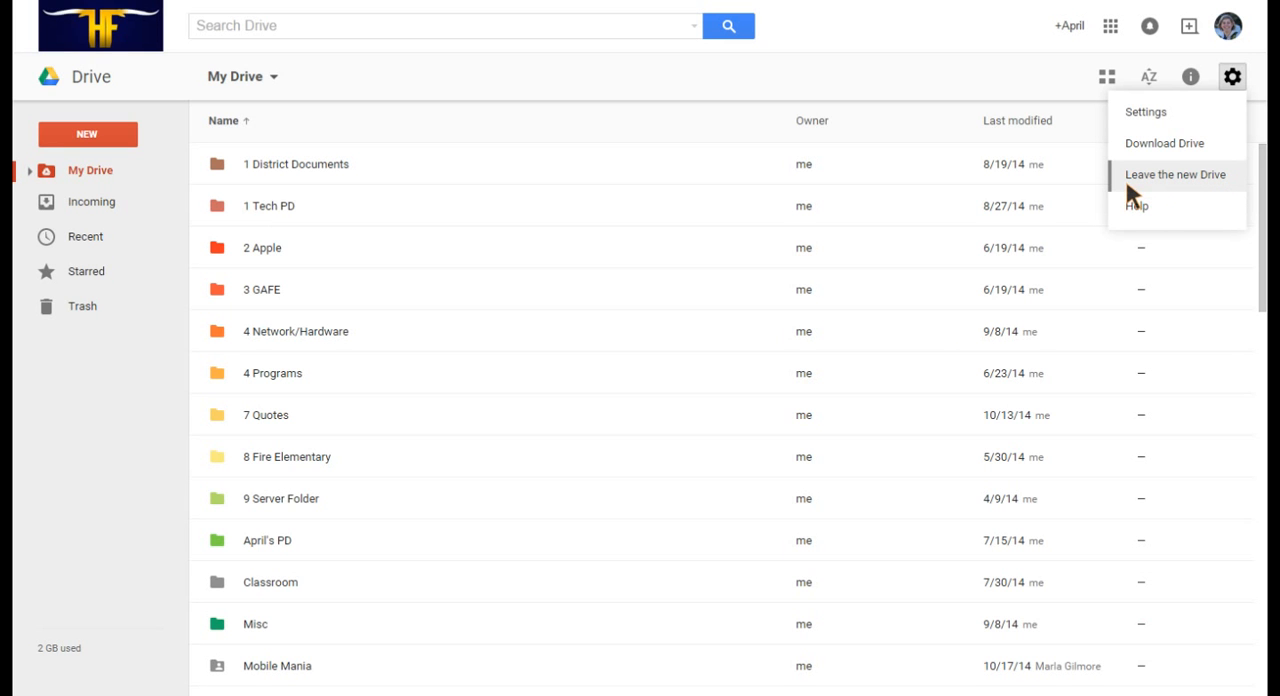
mouse_move(1210, 190)
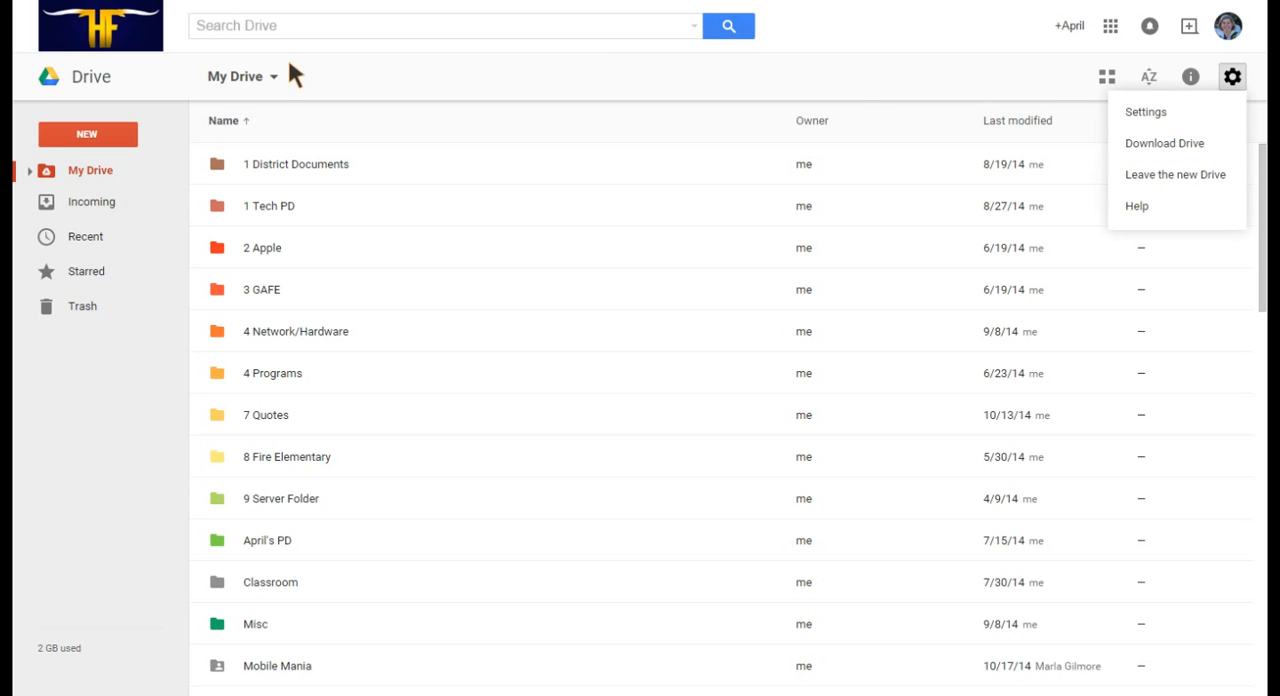
mouse_move(196, 92)
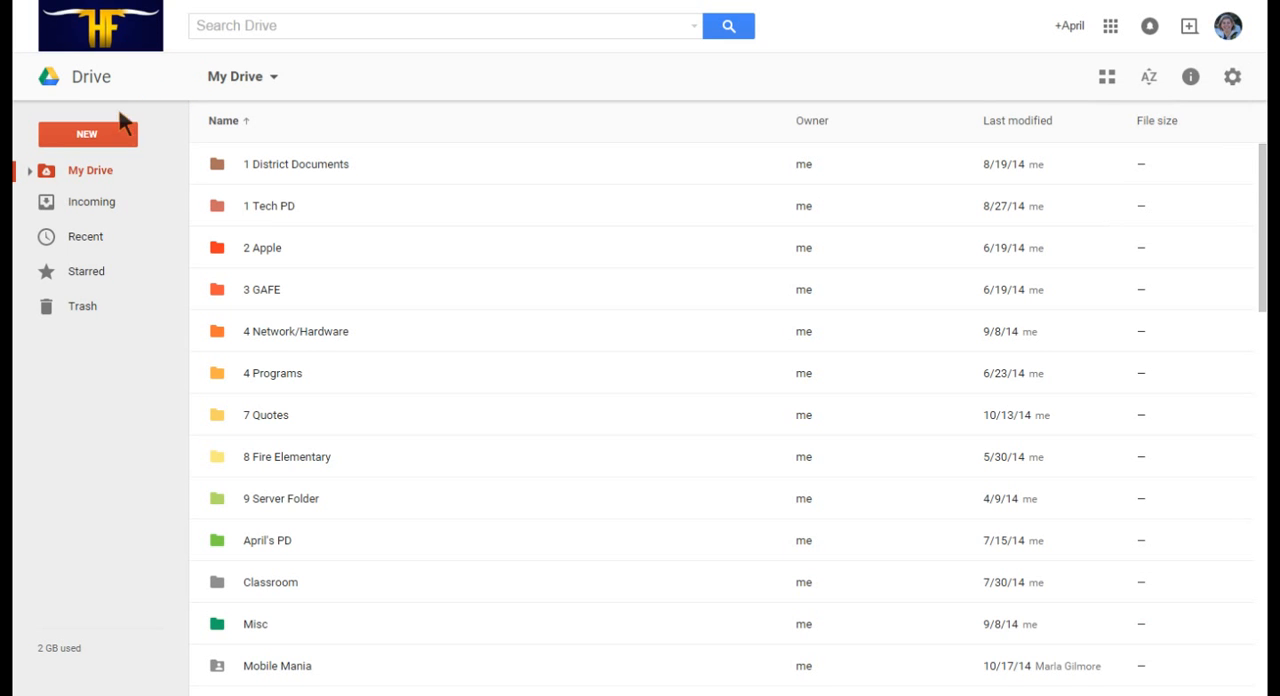
mouse_move(32, 124)
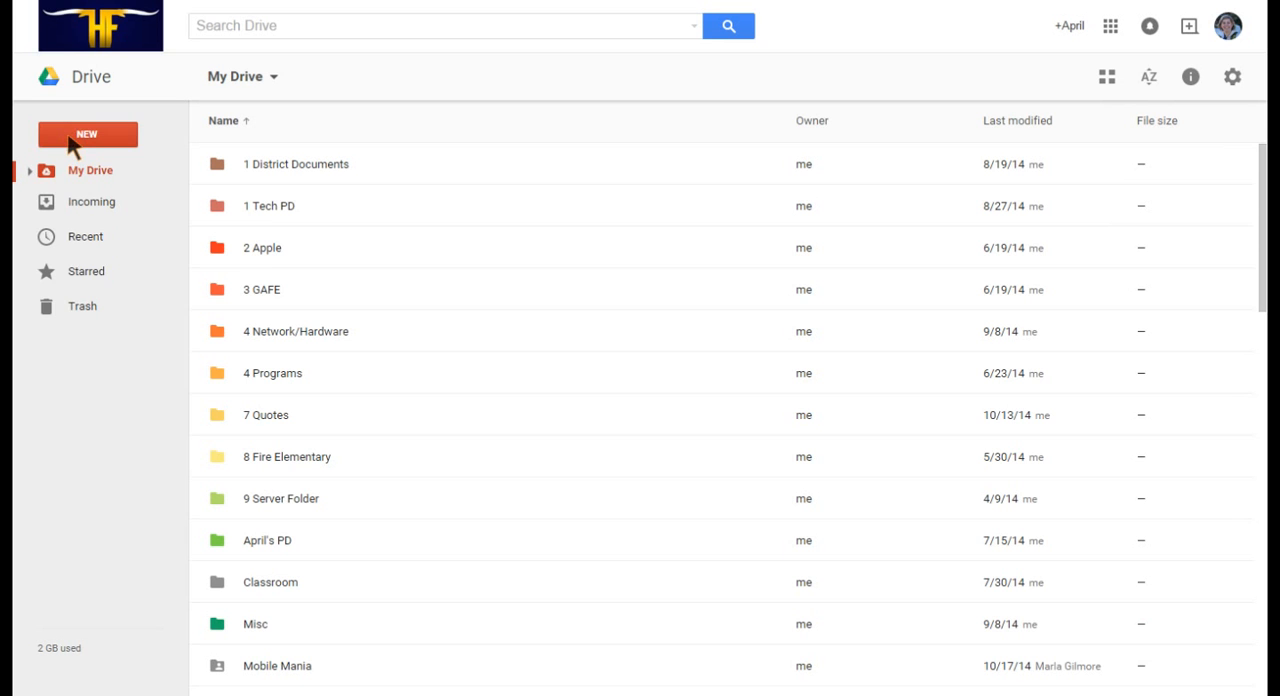
left_click(88, 134)
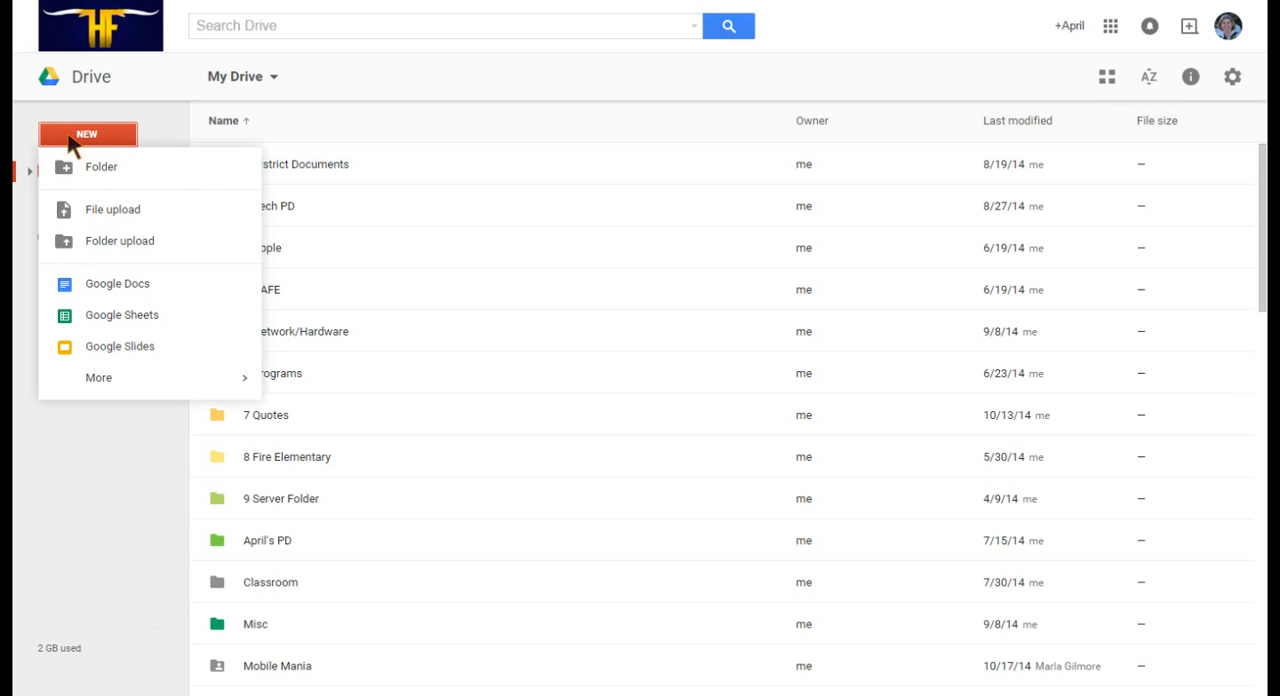
mouse_move(122, 148)
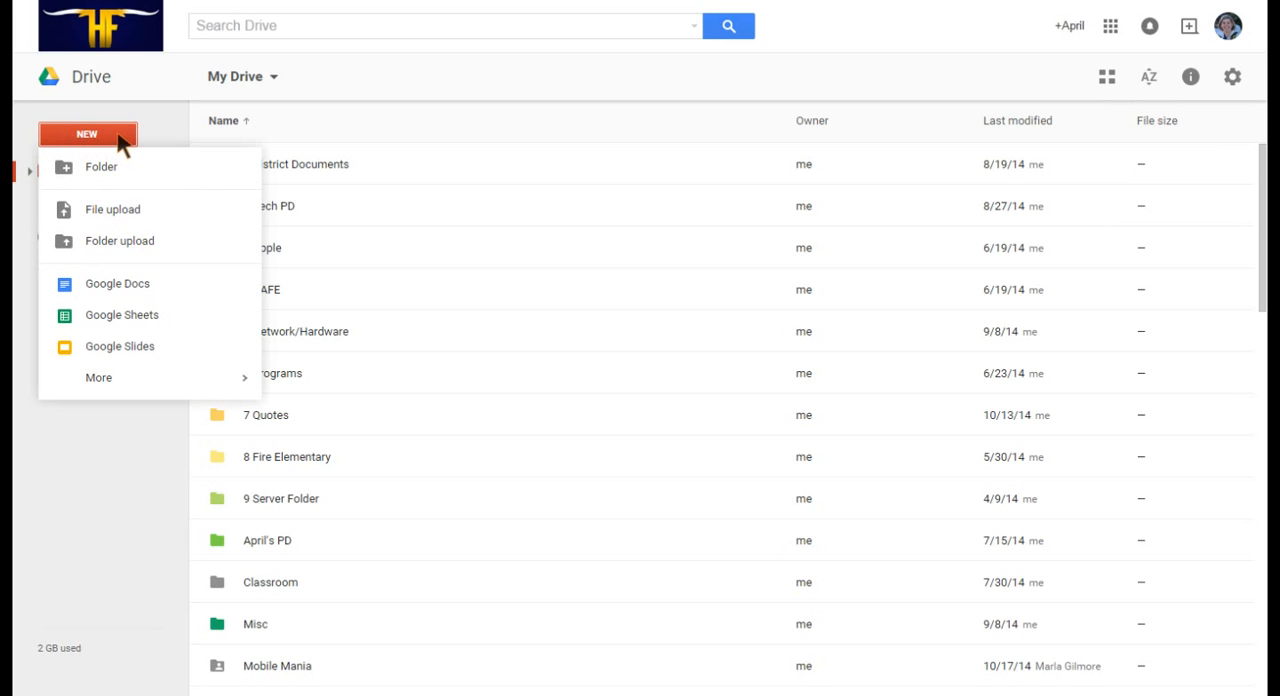
mouse_move(120, 240)
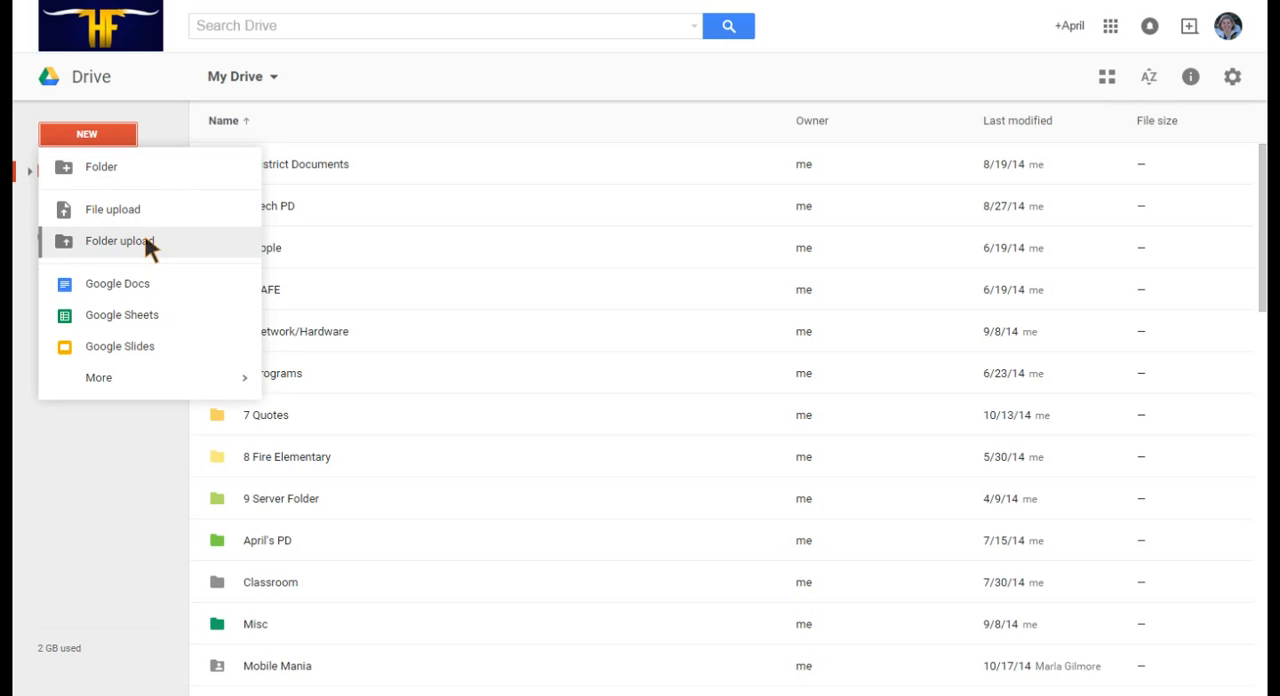
mouse_move(122, 278)
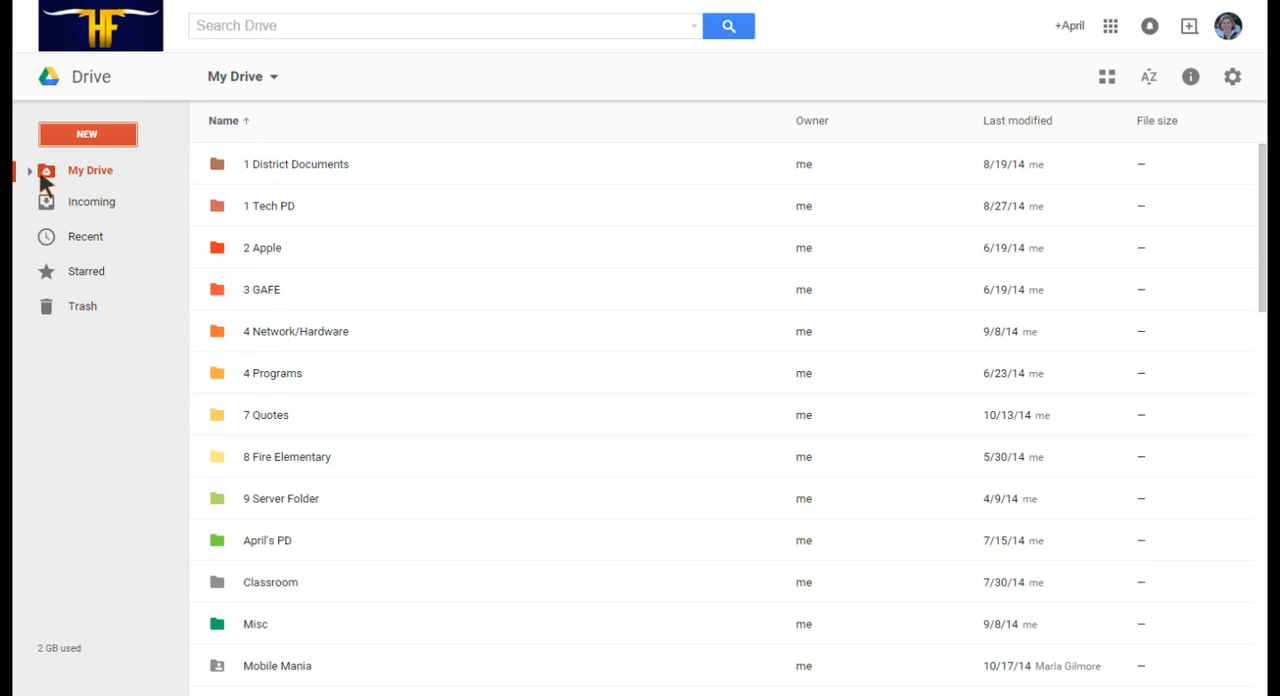
left_click(28, 170)
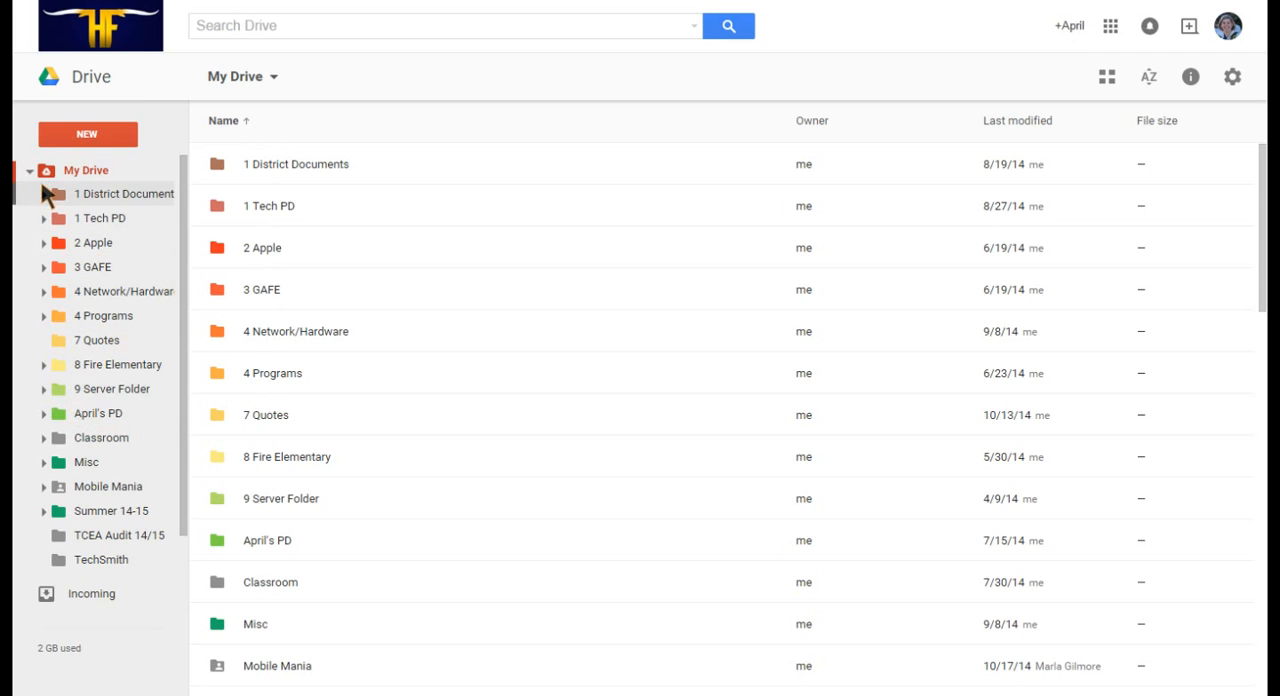
left_click(30, 170)
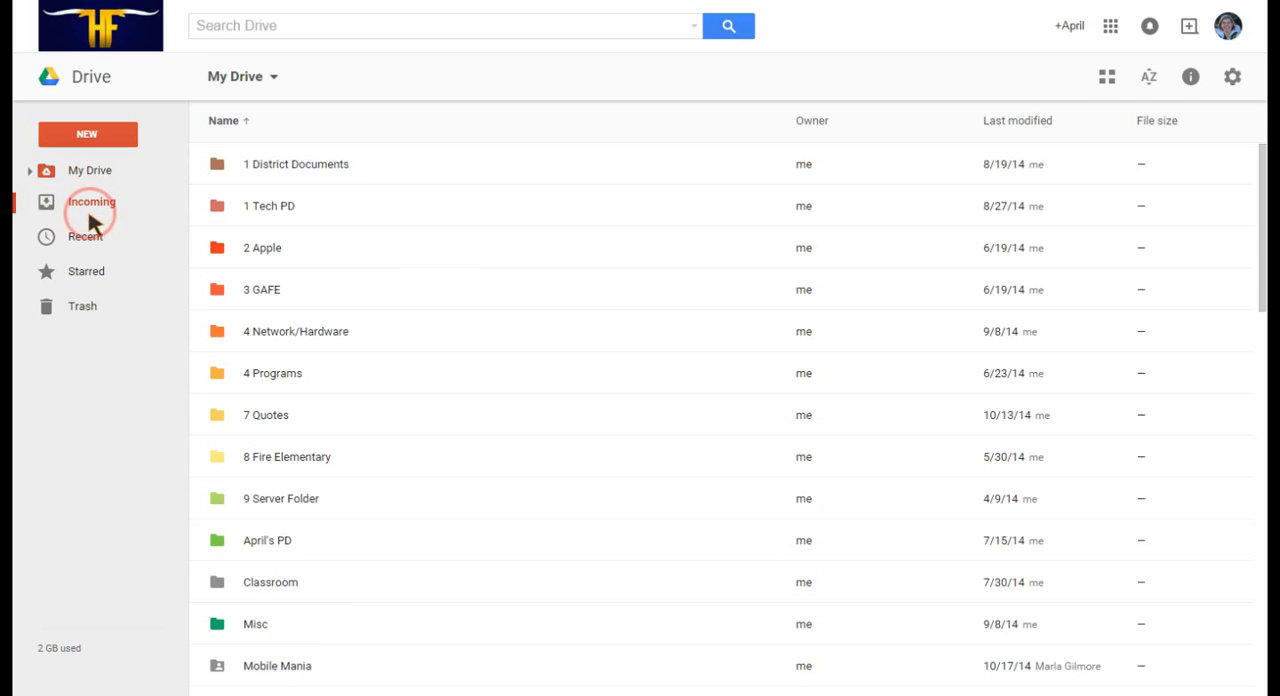
left_click(92, 200)
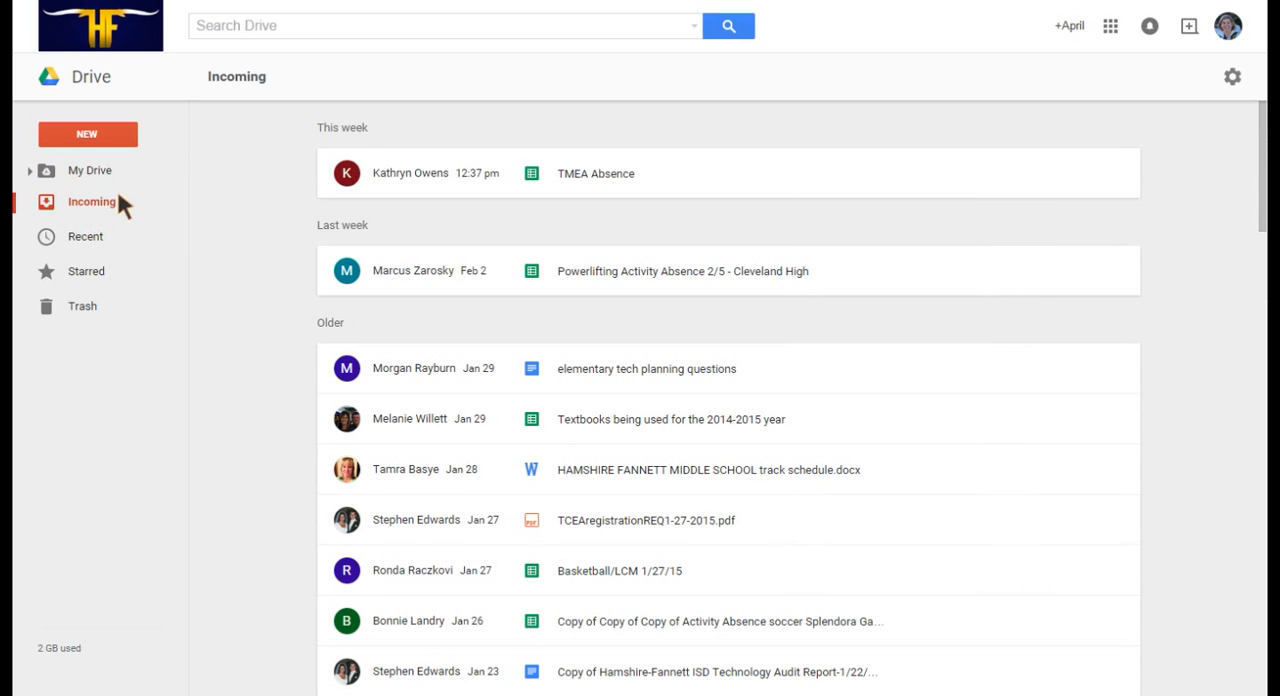
mouse_move(292, 168)
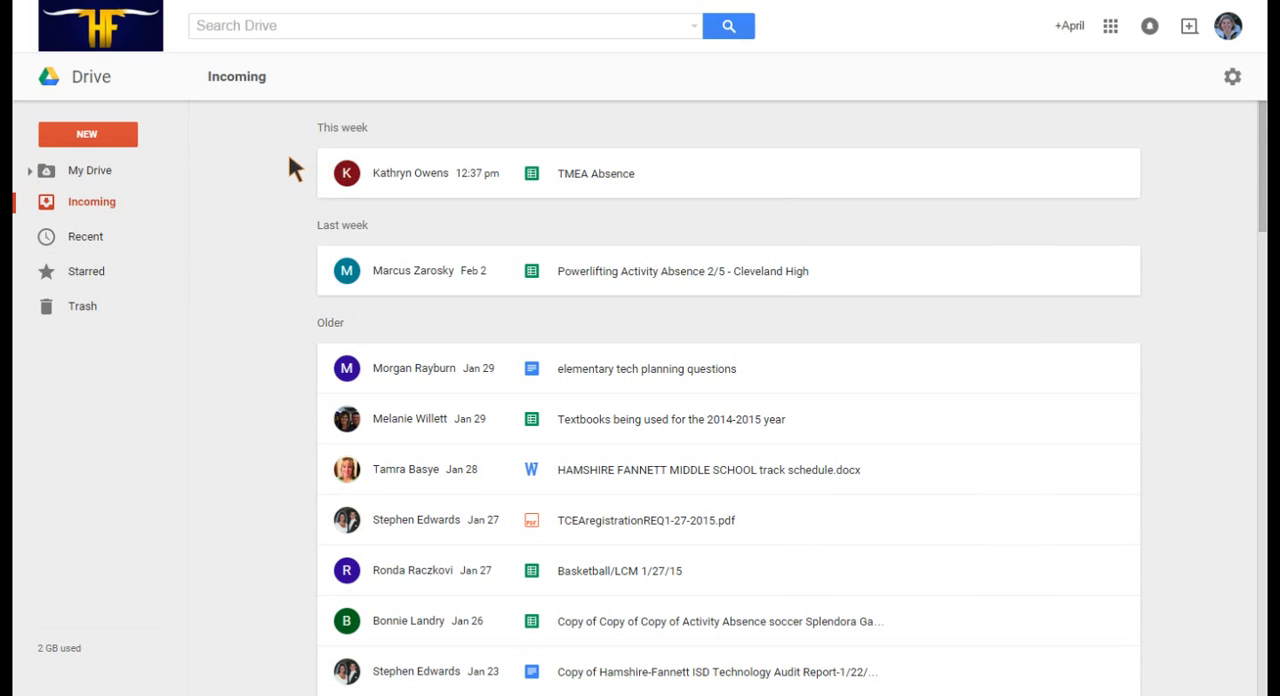
mouse_move(360, 130)
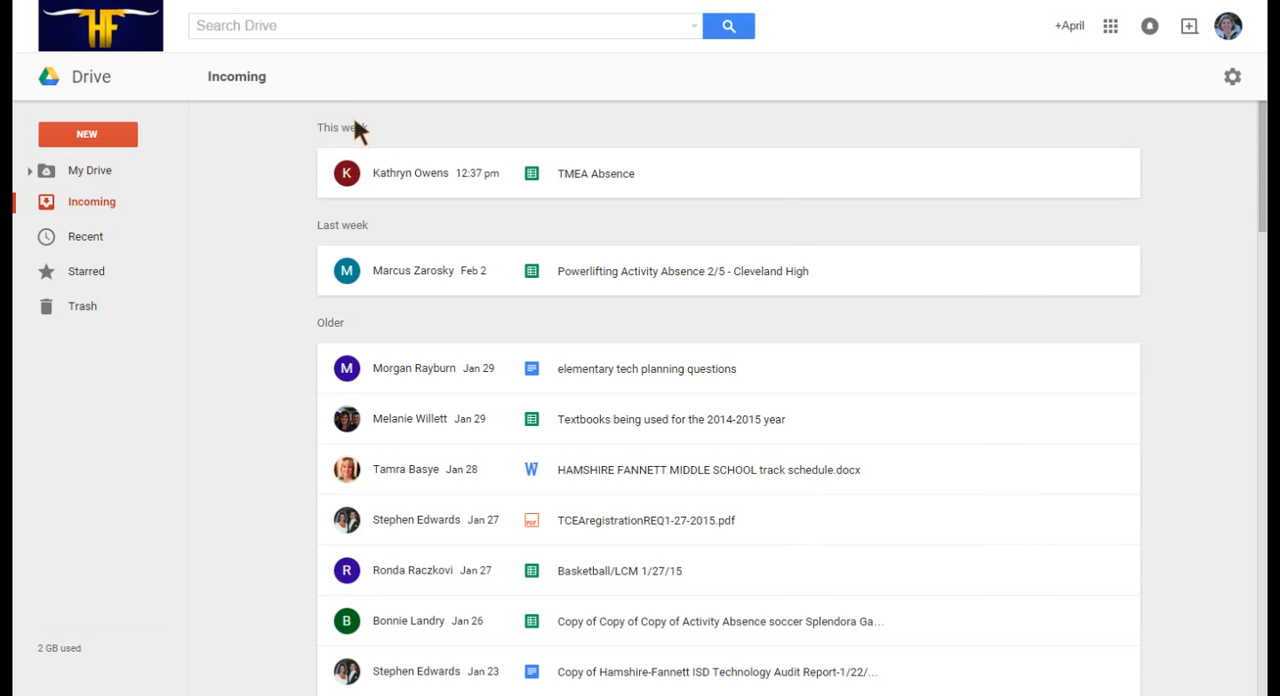
mouse_move(328, 226)
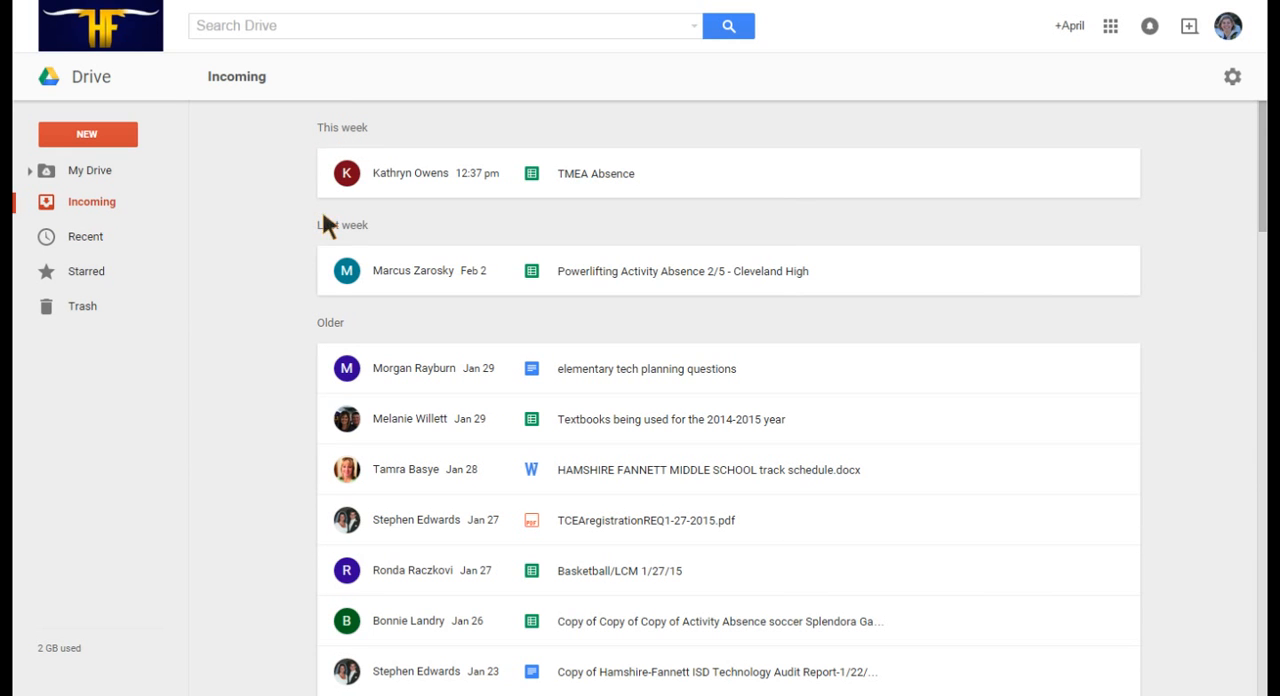
mouse_move(96, 200)
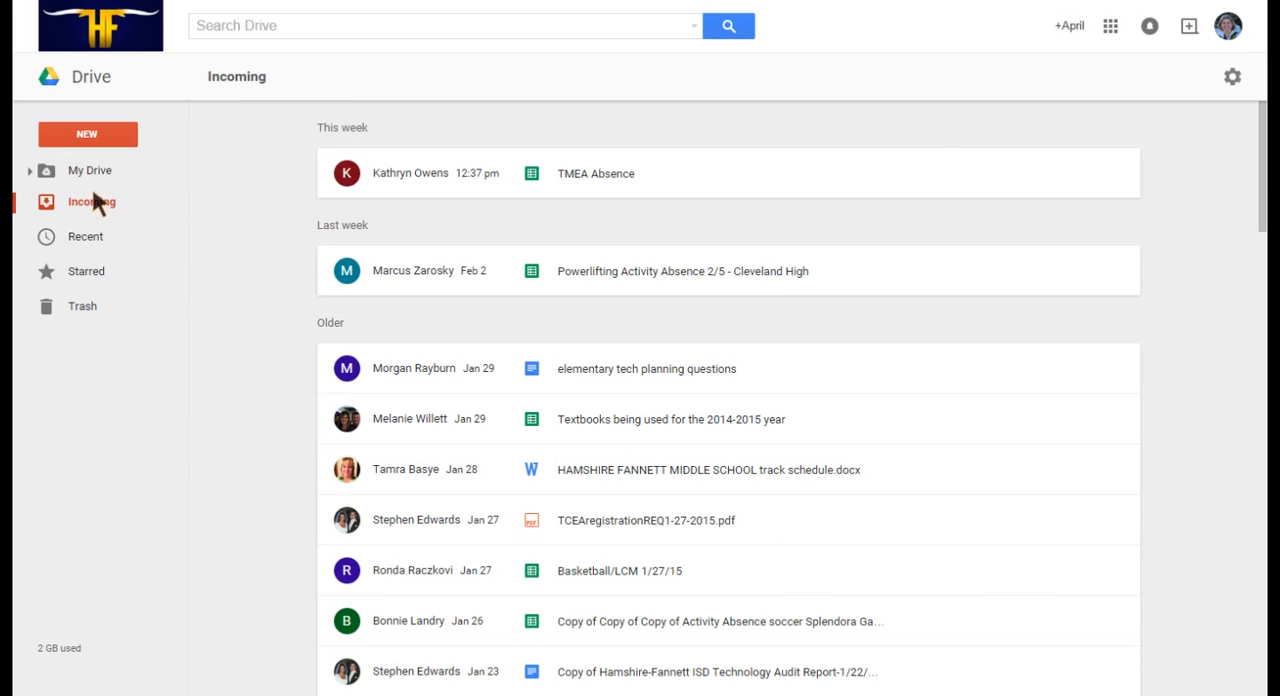
mouse_move(92, 216)
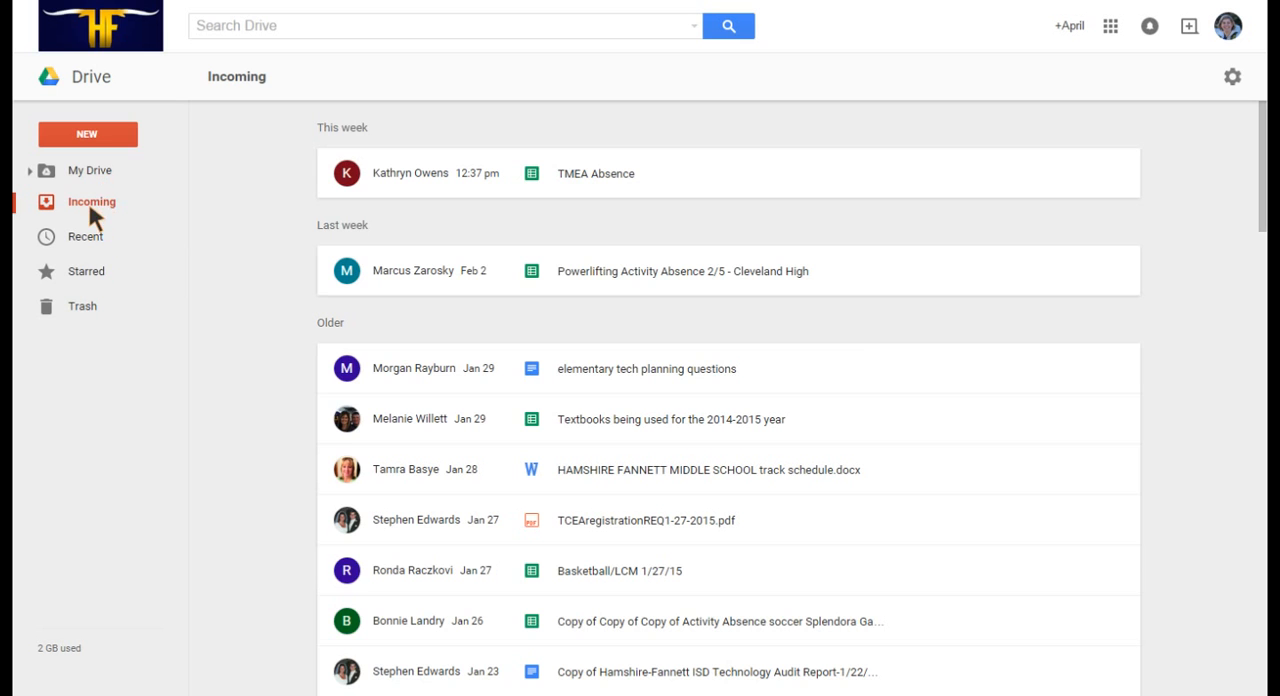
- Return to My Drive and select the 1 District Documents folder to reveal its actions
left_click(88, 170)
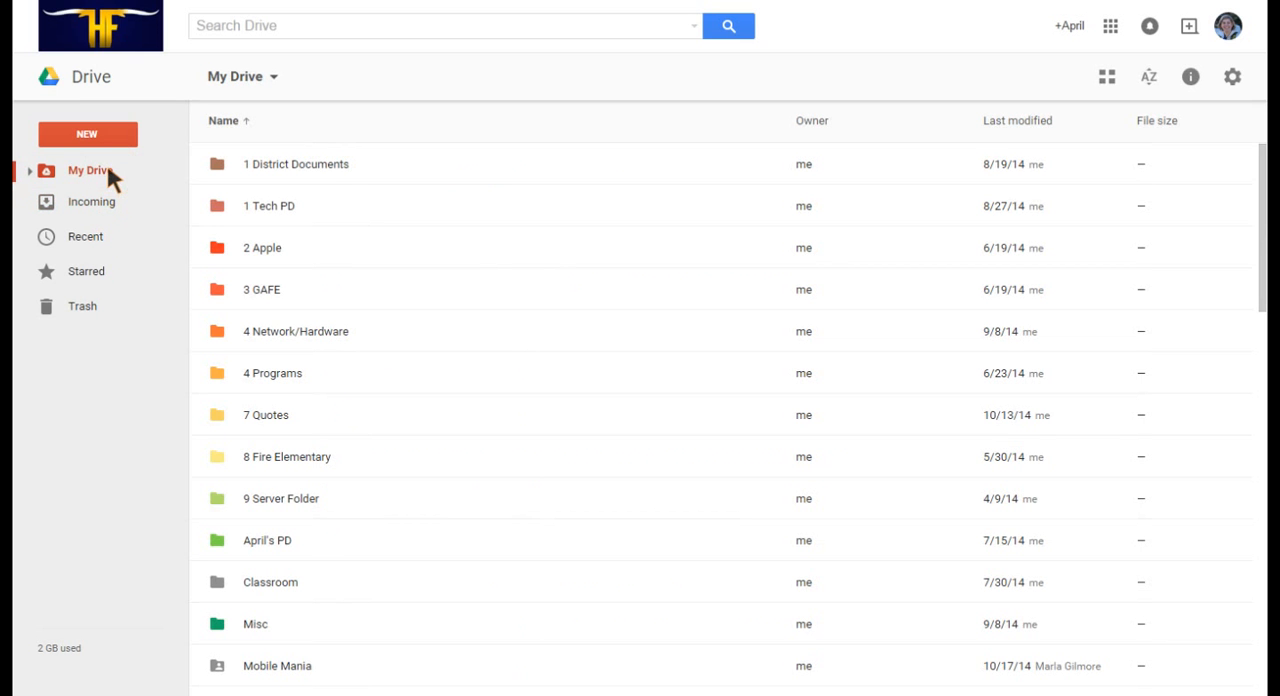
mouse_move(166, 180)
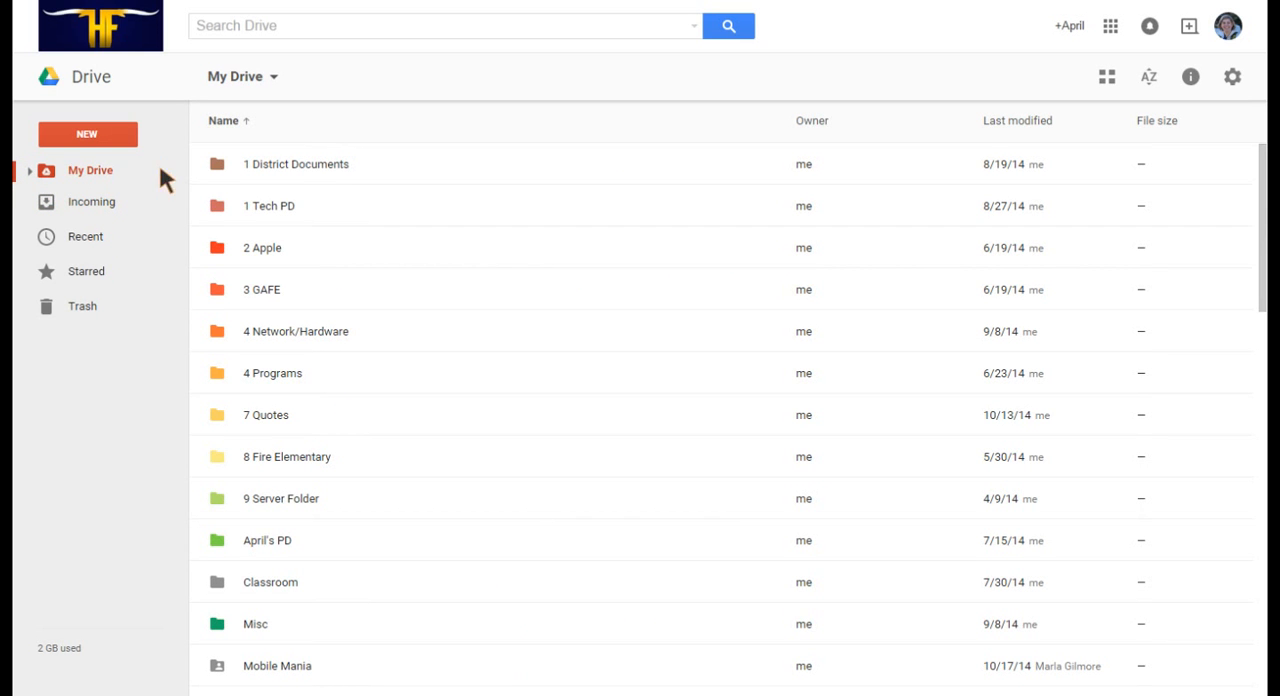
mouse_move(418, 164)
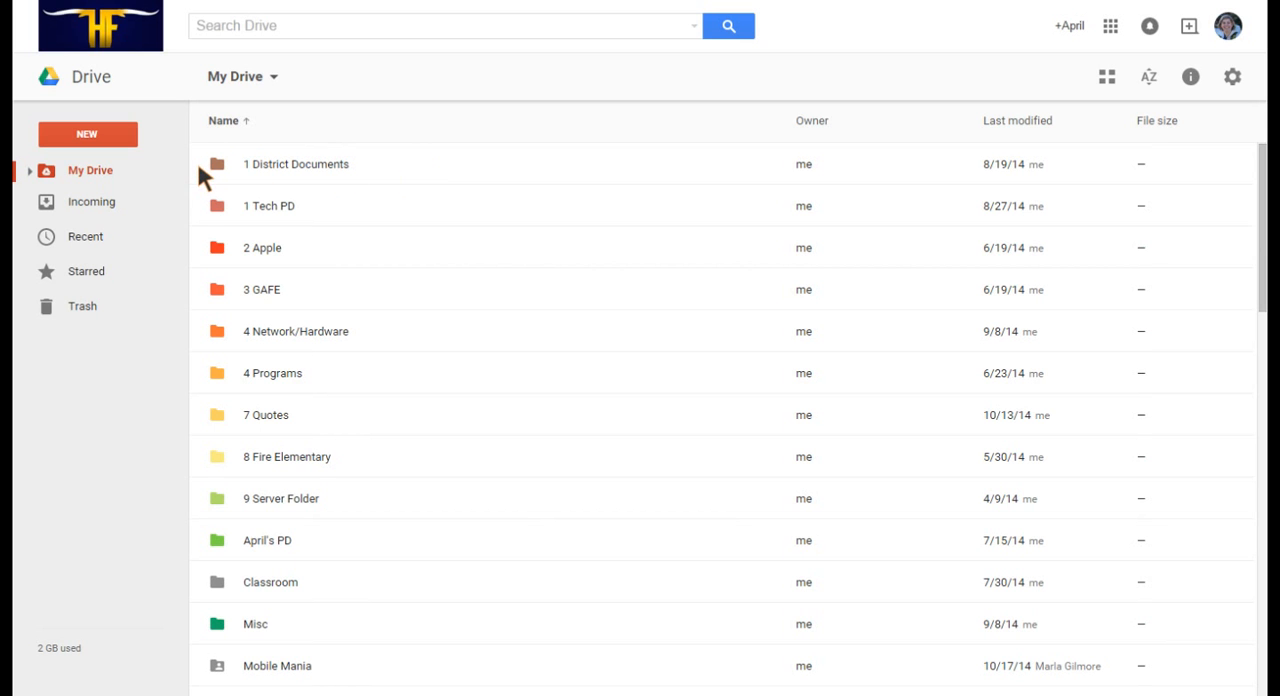
mouse_move(200, 178)
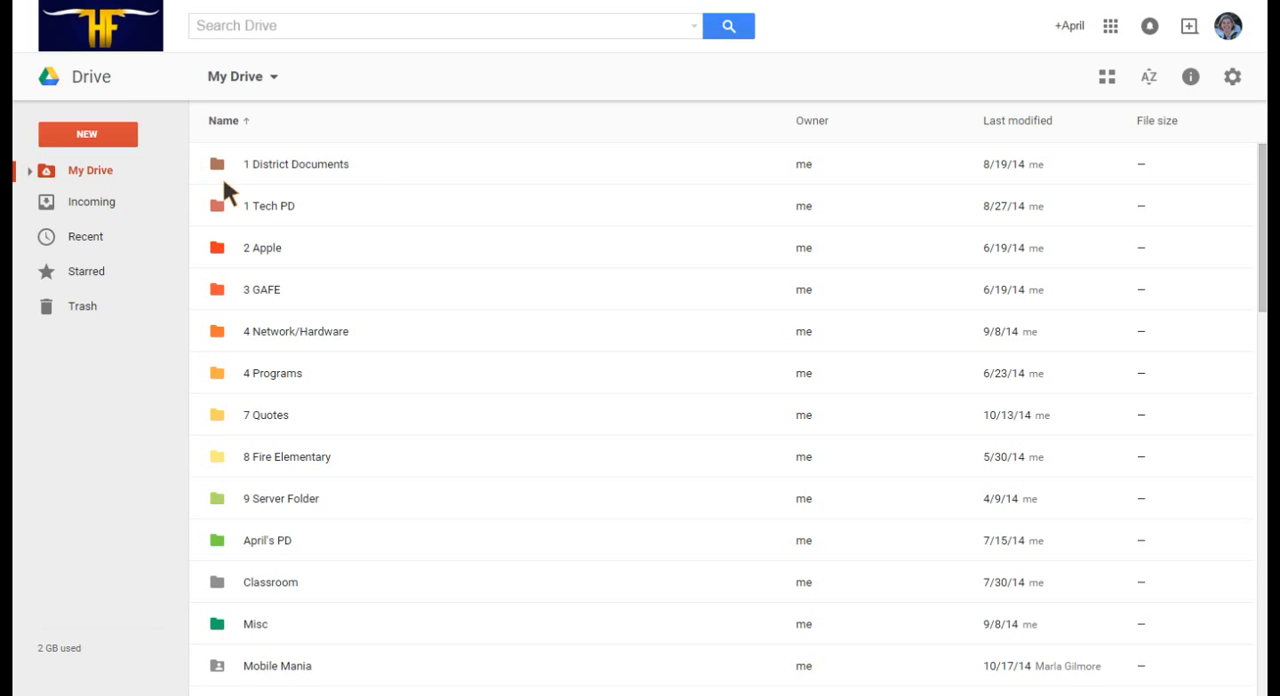
left_click(296, 164)
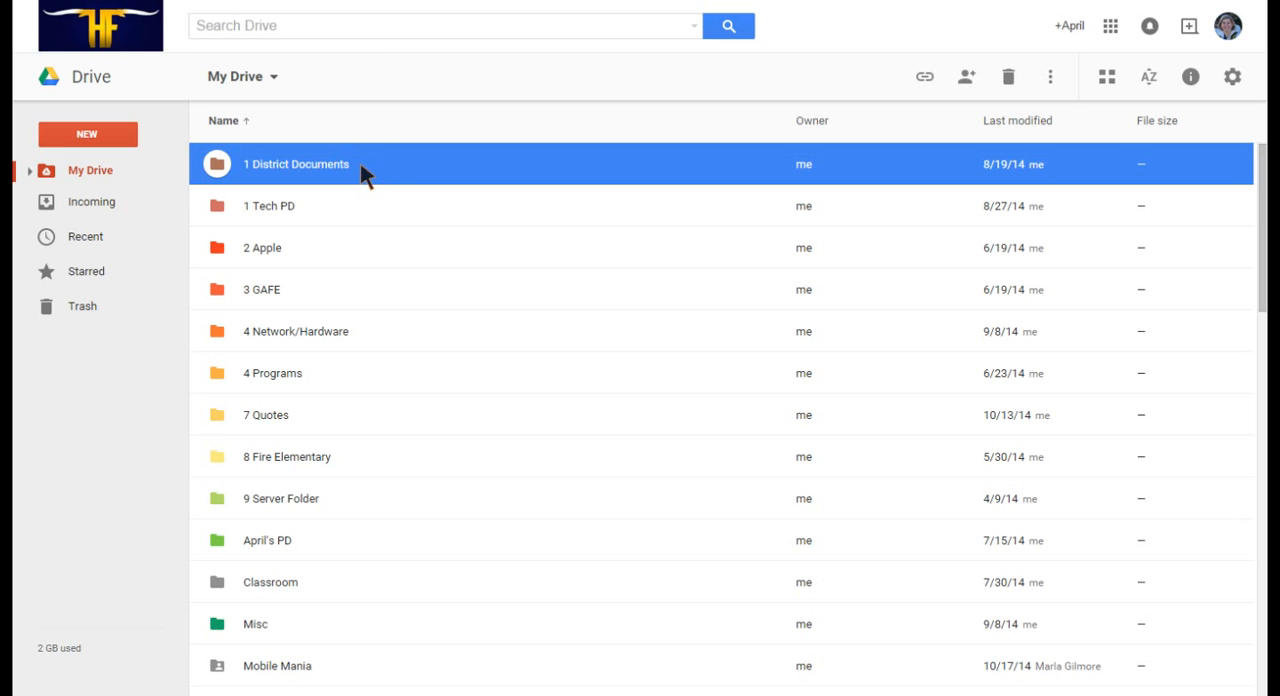
mouse_move(334, 180)
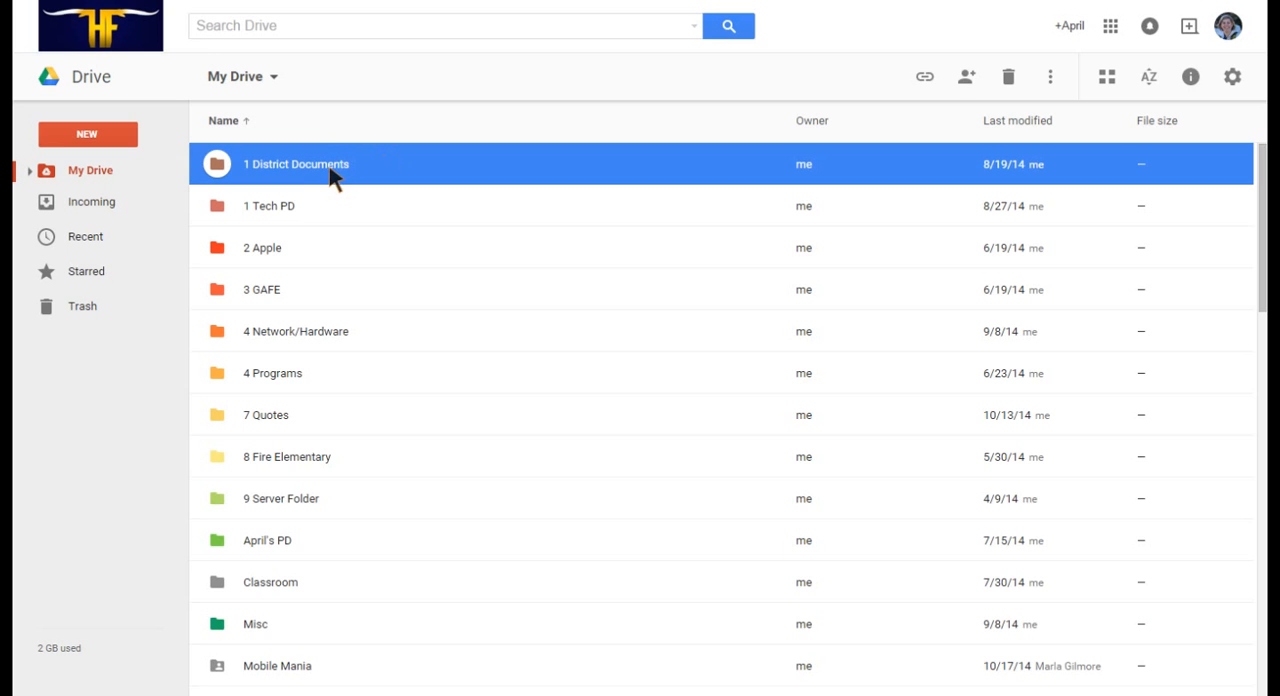
- Open 1 District Documents and select its Admin subfolder to show the toolbar actions
double_click(296, 164)
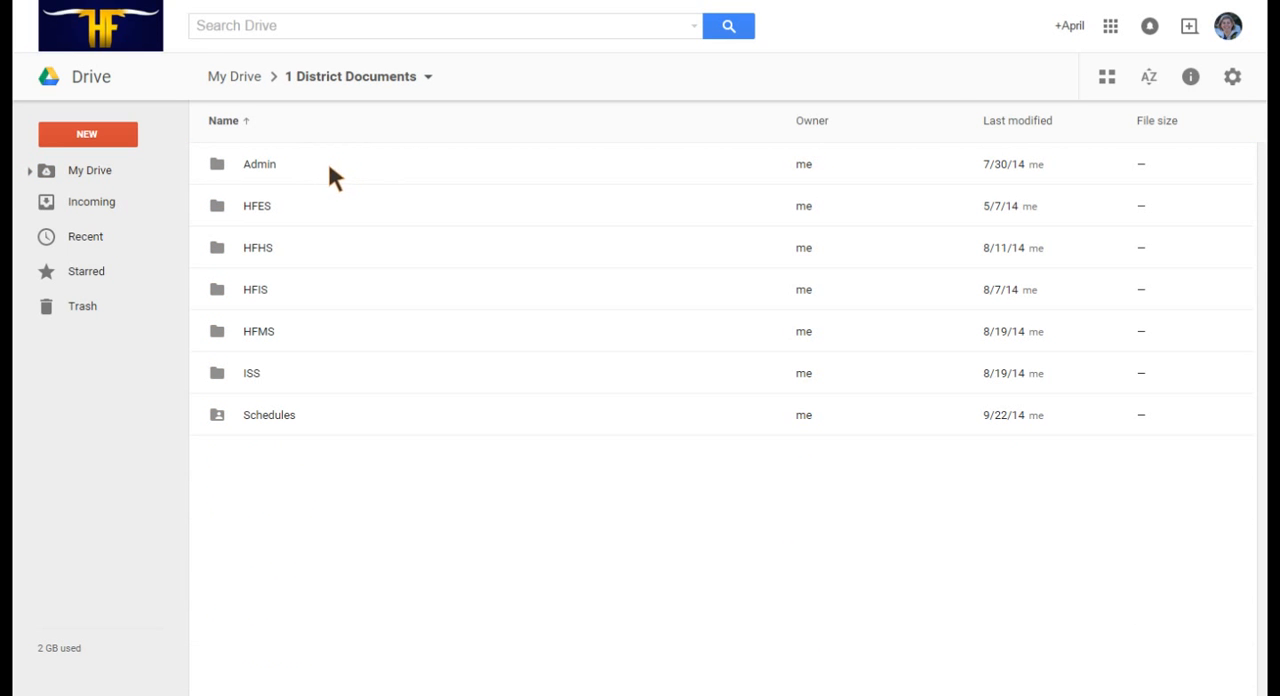
mouse_move(368, 164)
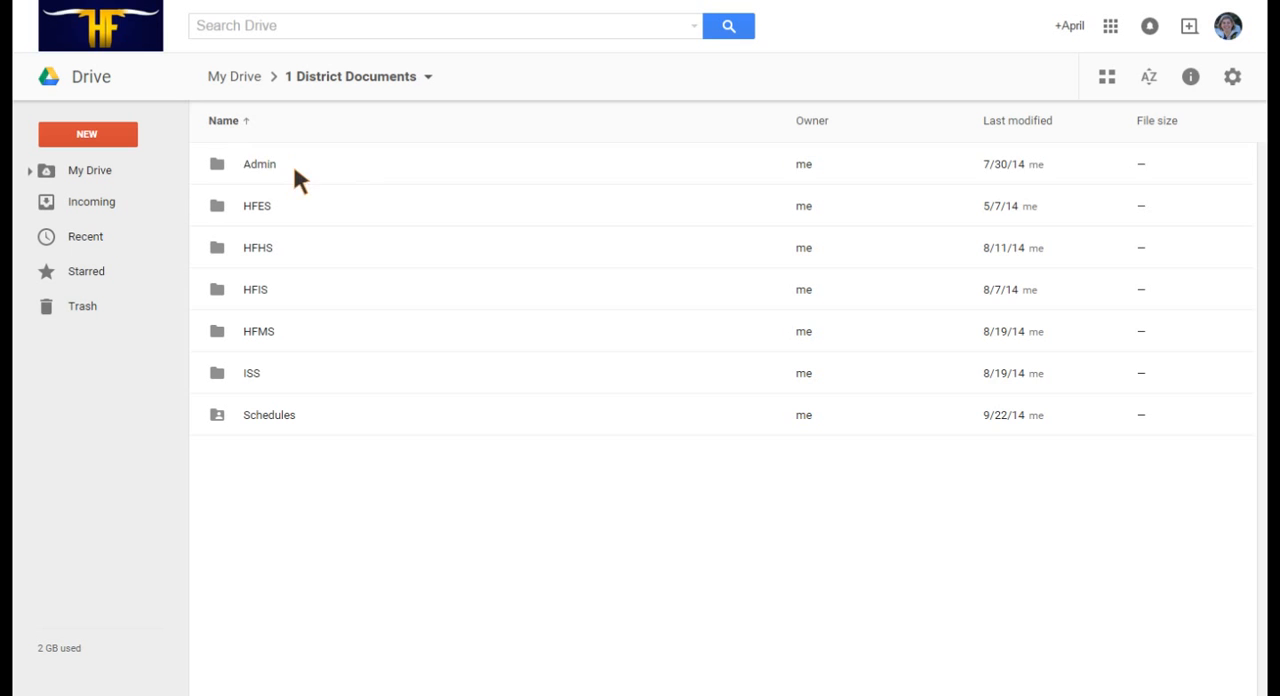
left_click(260, 164)
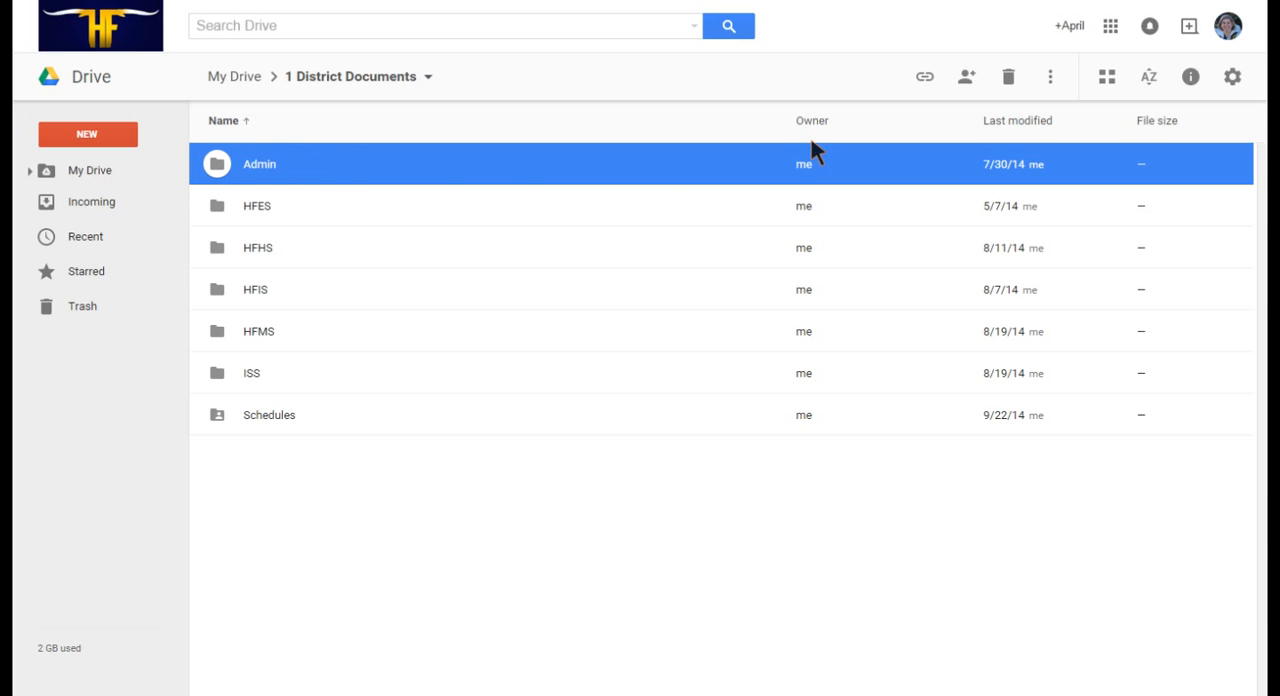
mouse_move(924, 76)
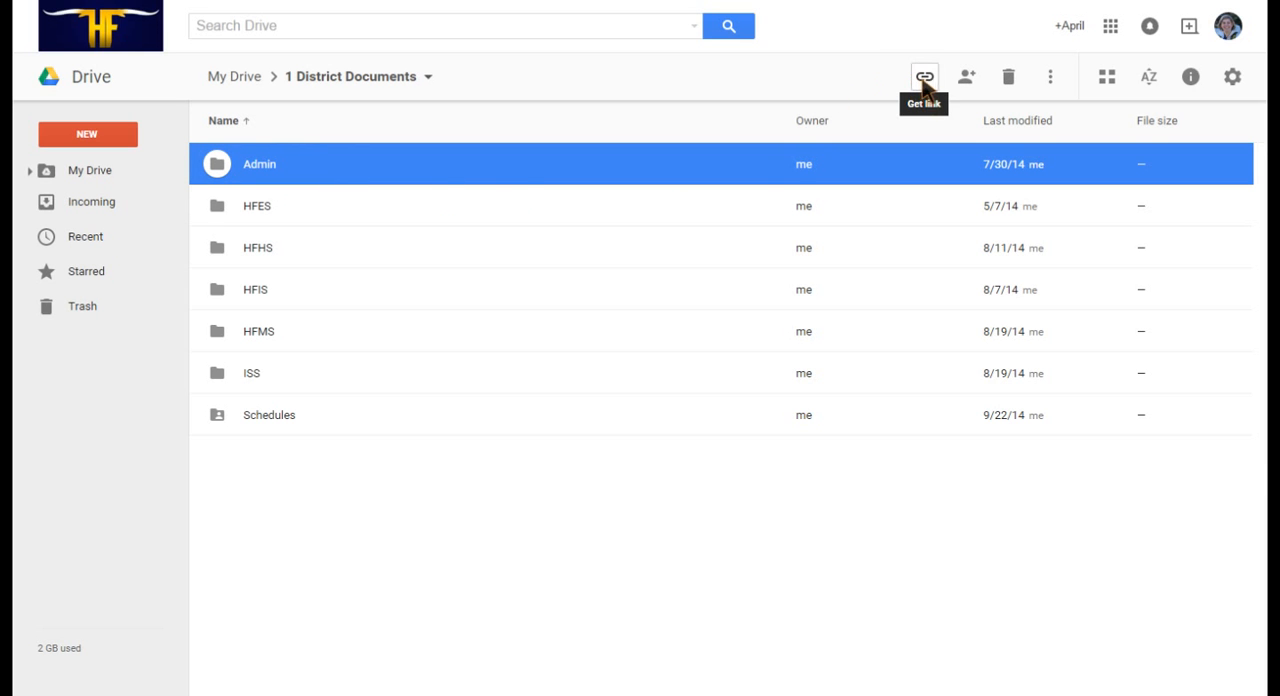
mouse_move(1008, 76)
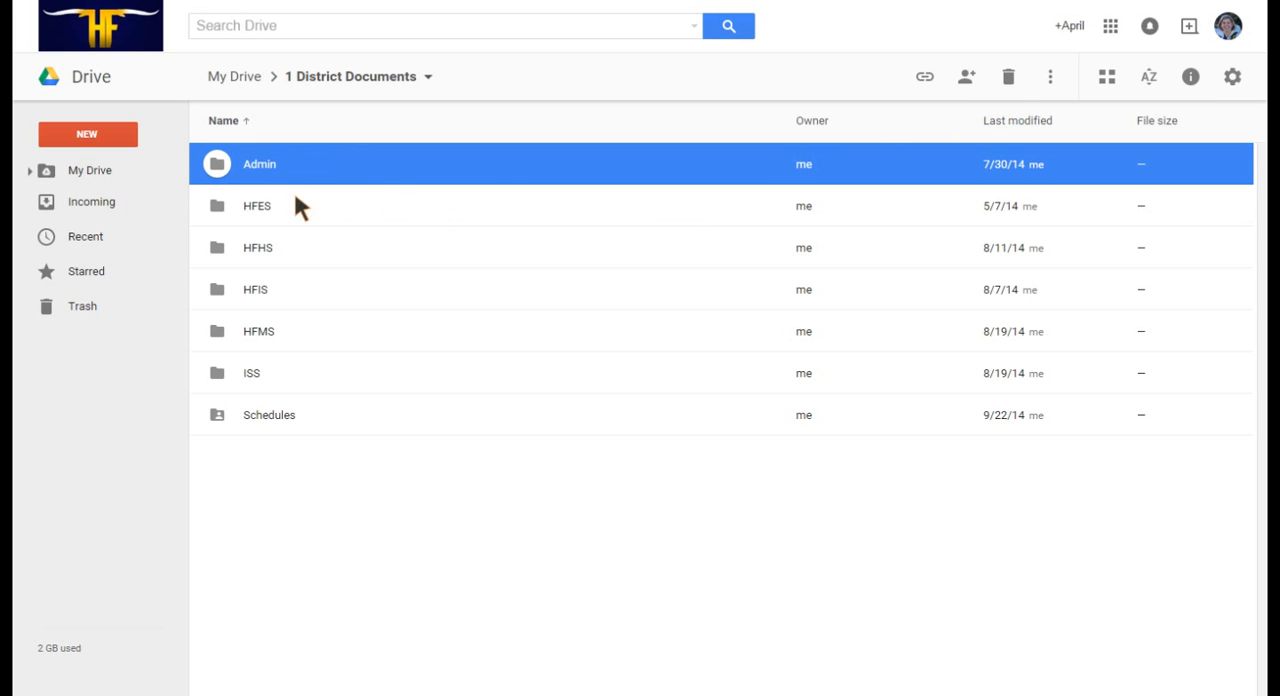
mouse_move(320, 428)
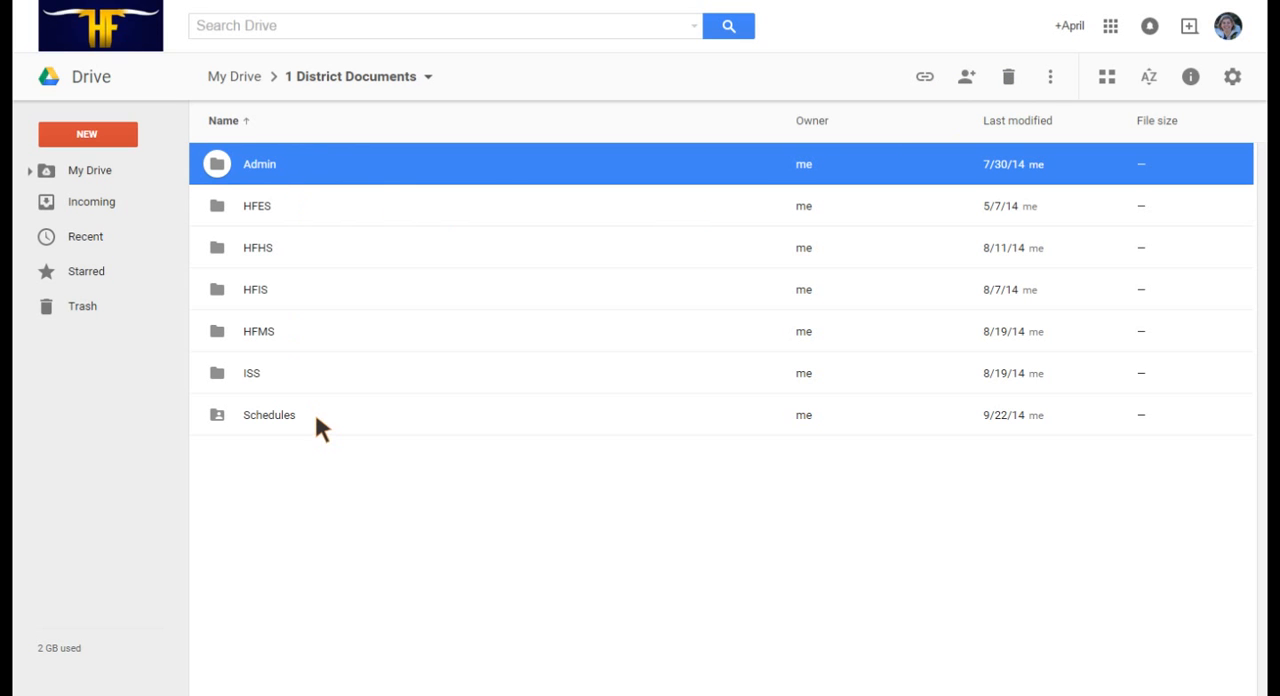
mouse_move(330, 248)
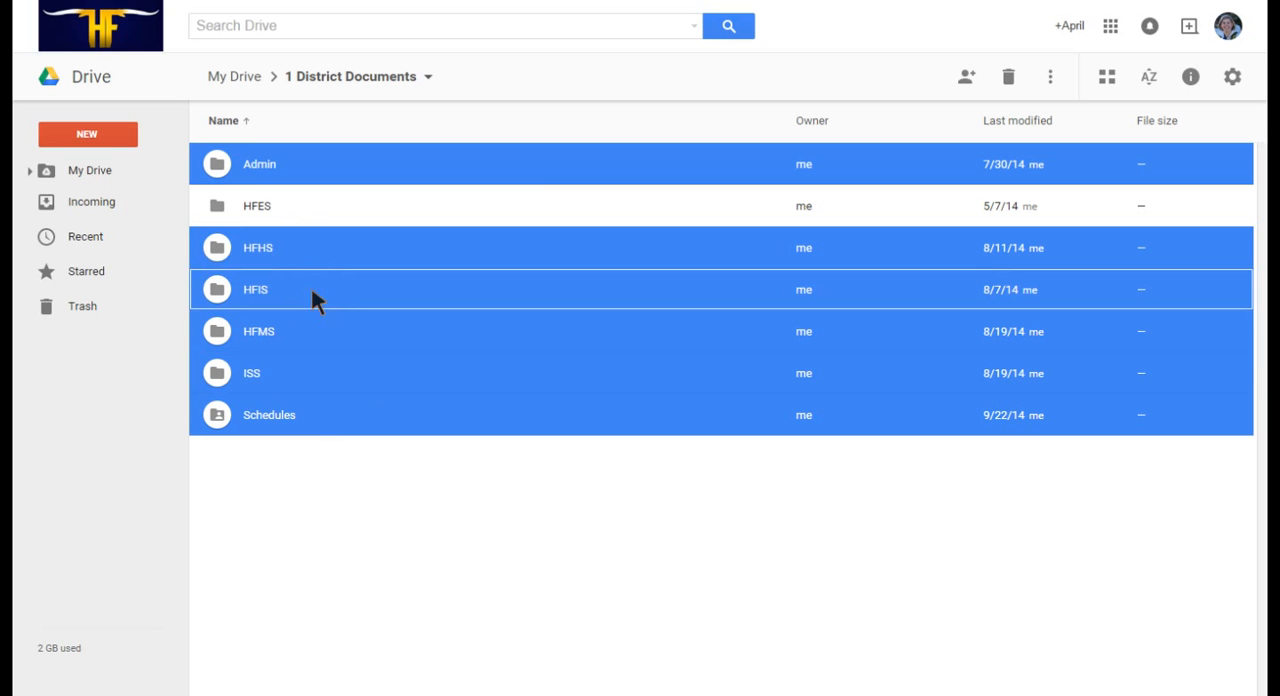
mouse_move(484, 84)
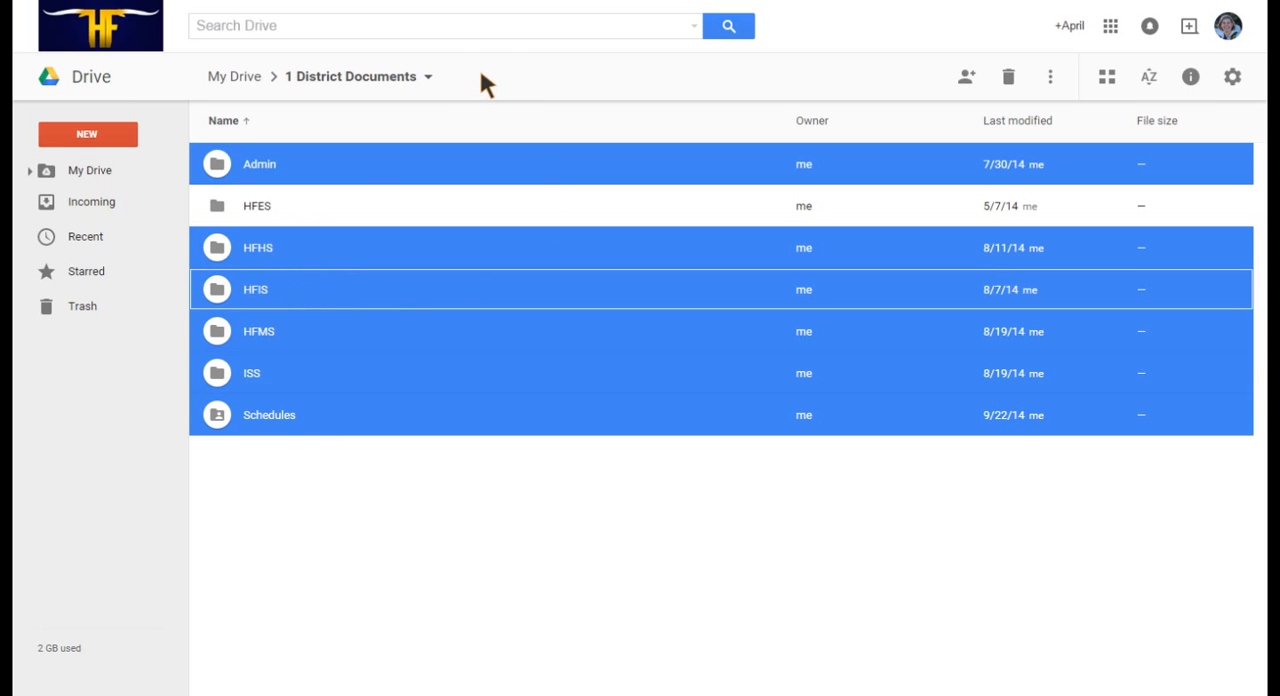
- Clear the multi-folder selection and go back up to My Drive via the breadcrumb
left_click(420, 120)
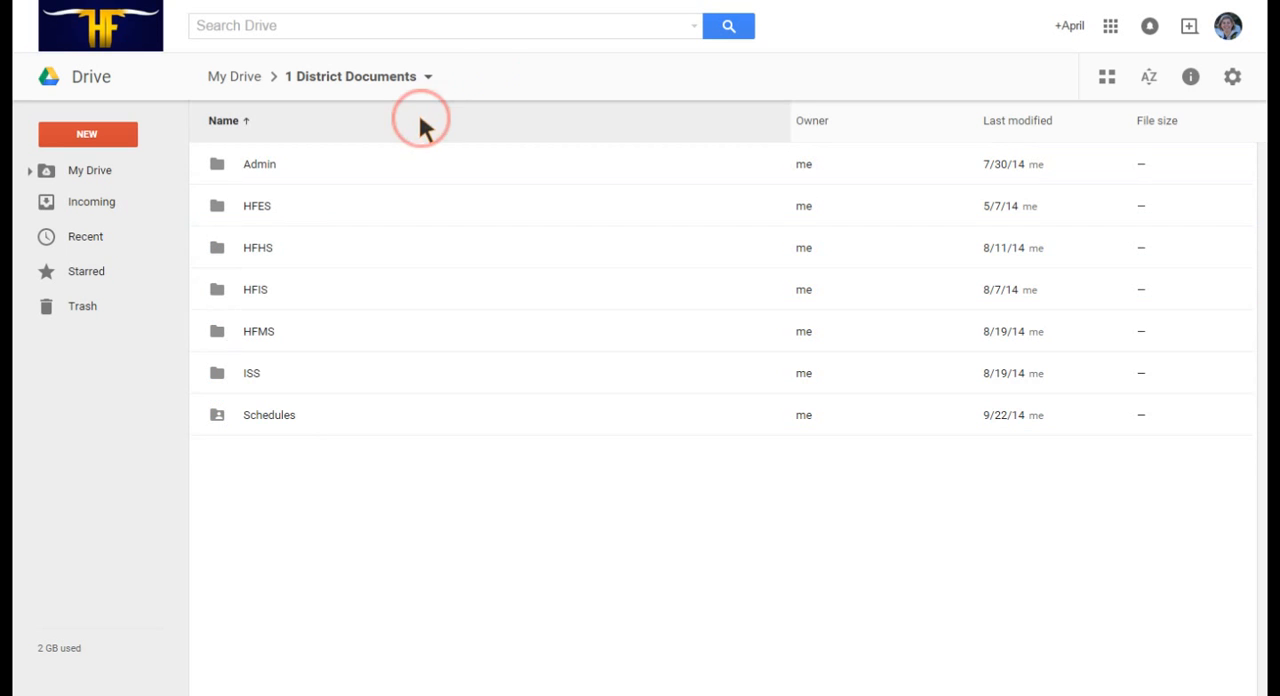
mouse_move(248, 148)
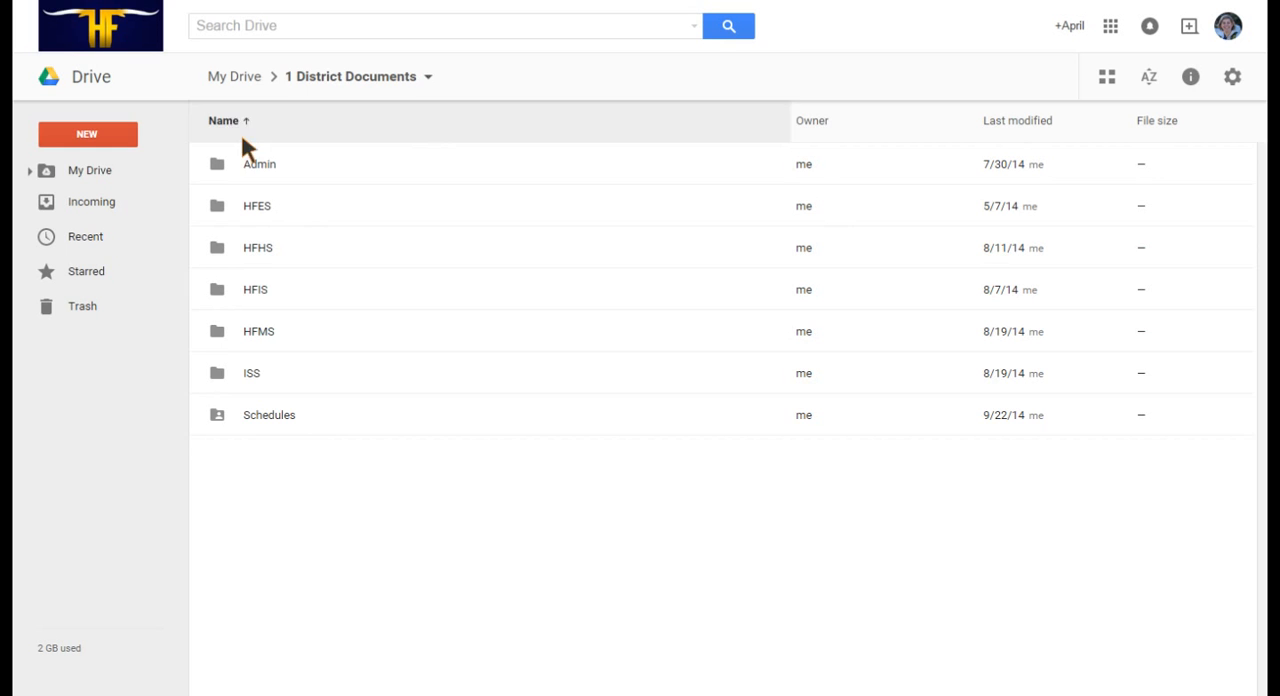
left_click(234, 76)
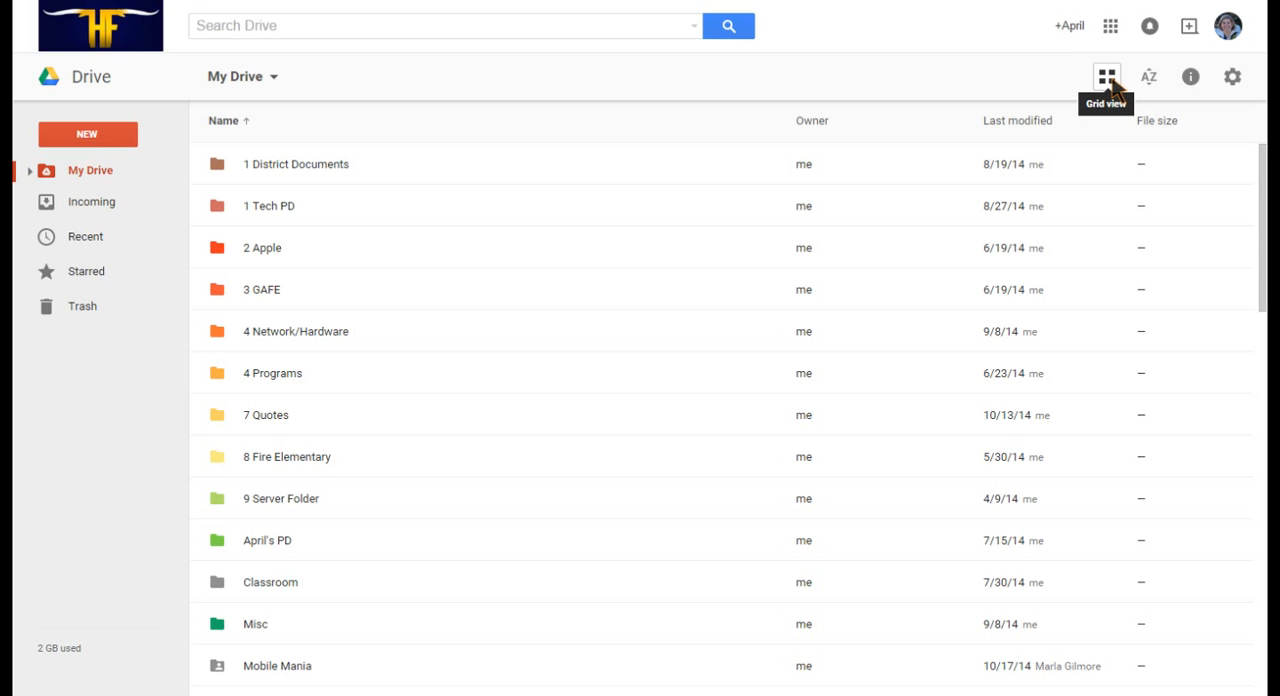
mouse_move(1112, 90)
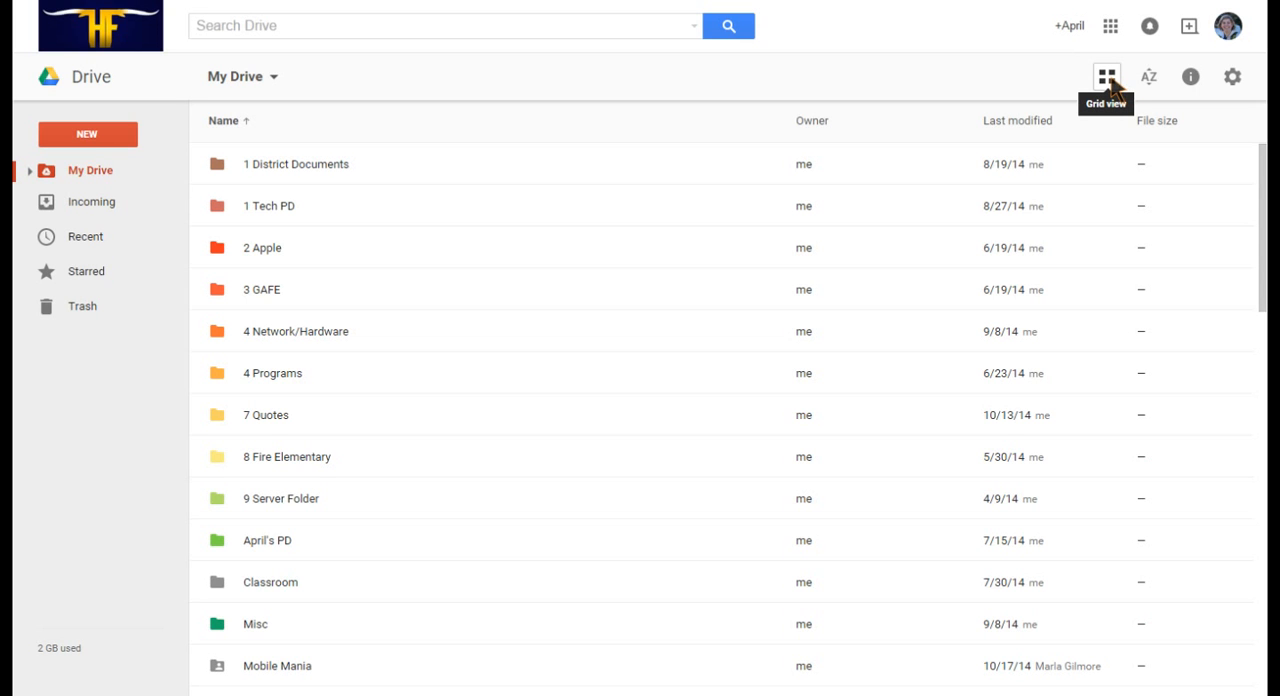
mouse_move(1108, 62)
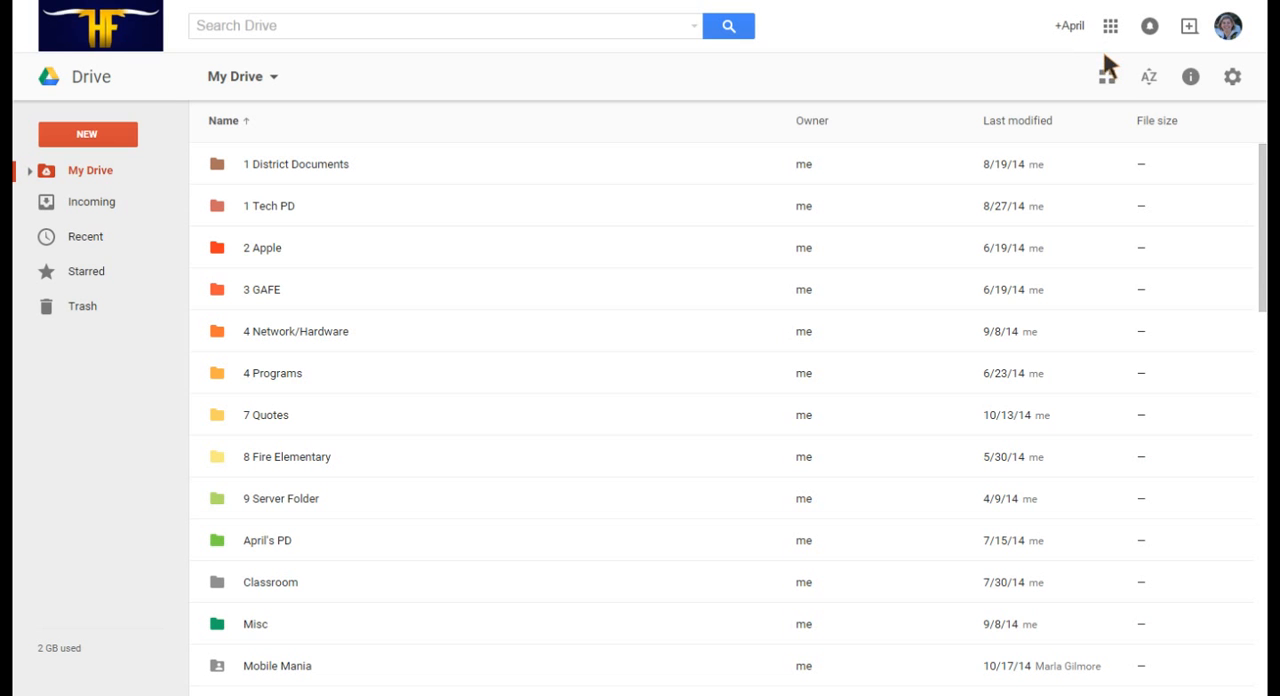
mouse_move(616, 168)
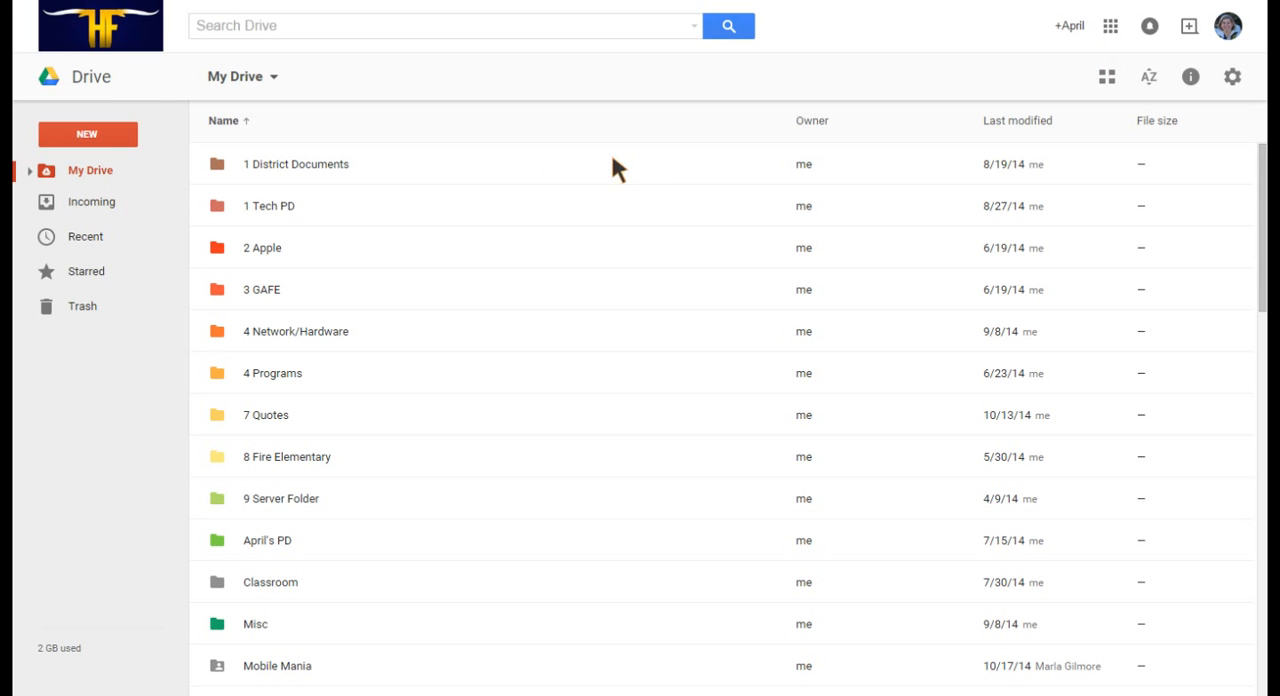
scroll("down", 3)
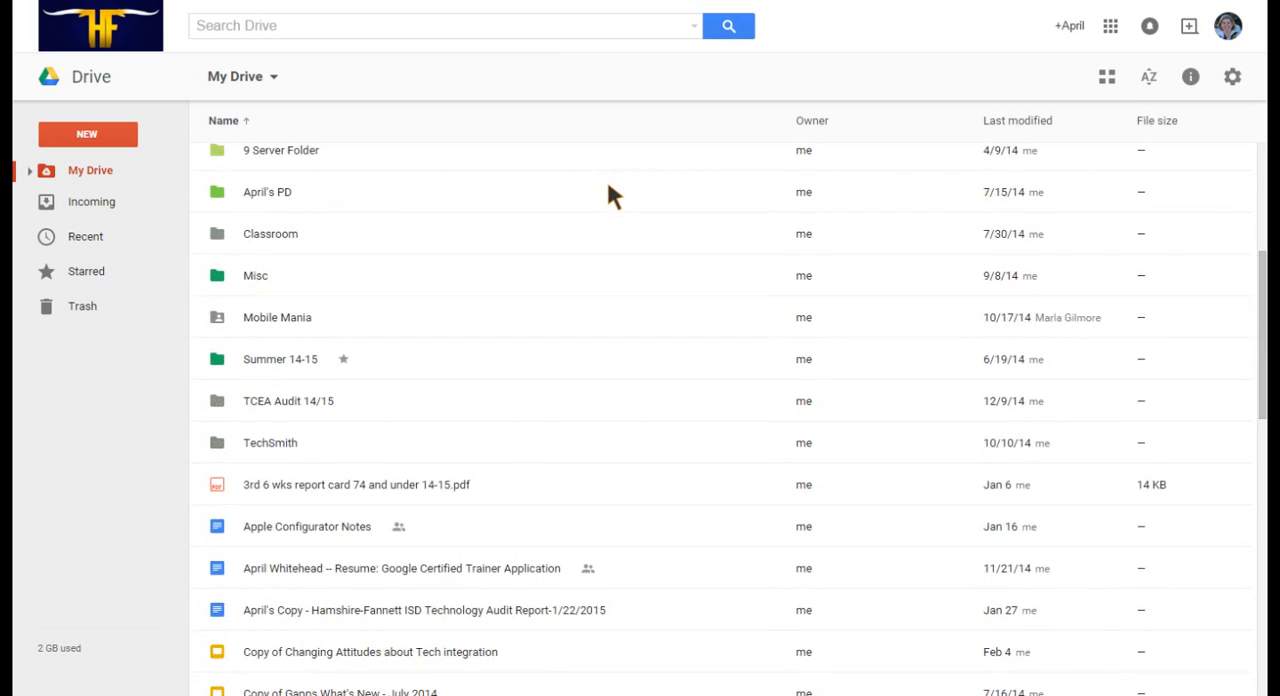
scroll("down", 3)
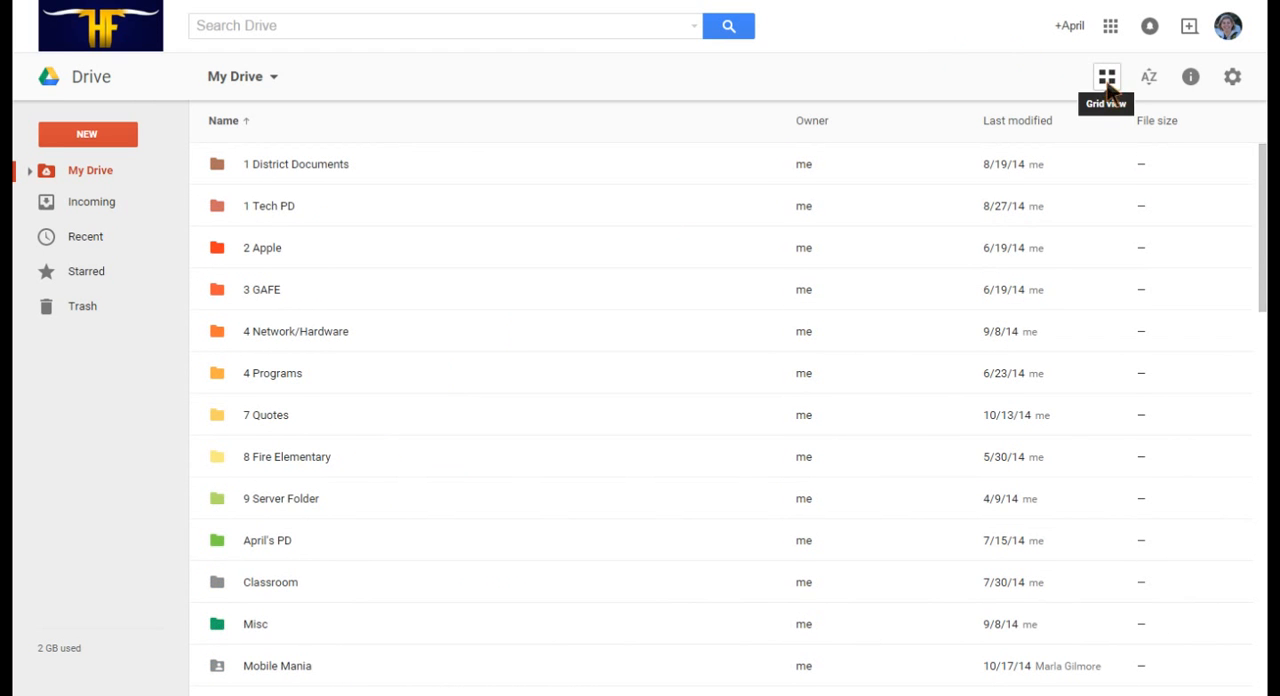
left_click(1106, 76)
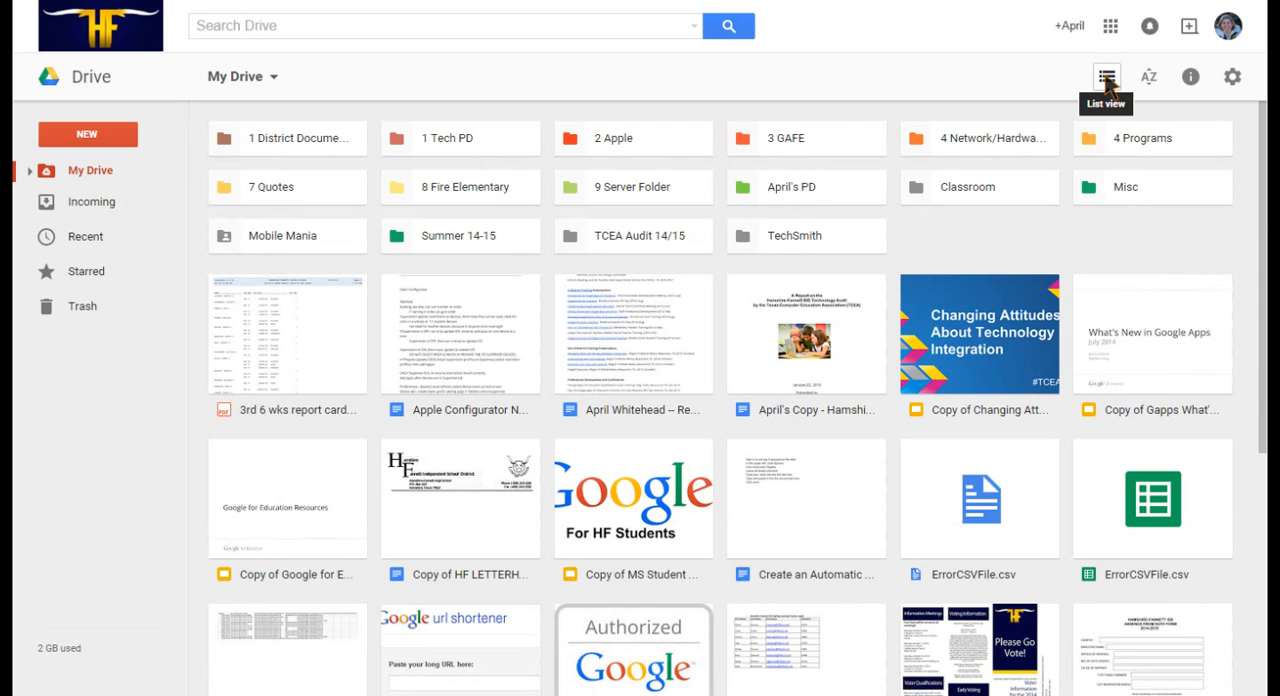
scroll("down", 3)
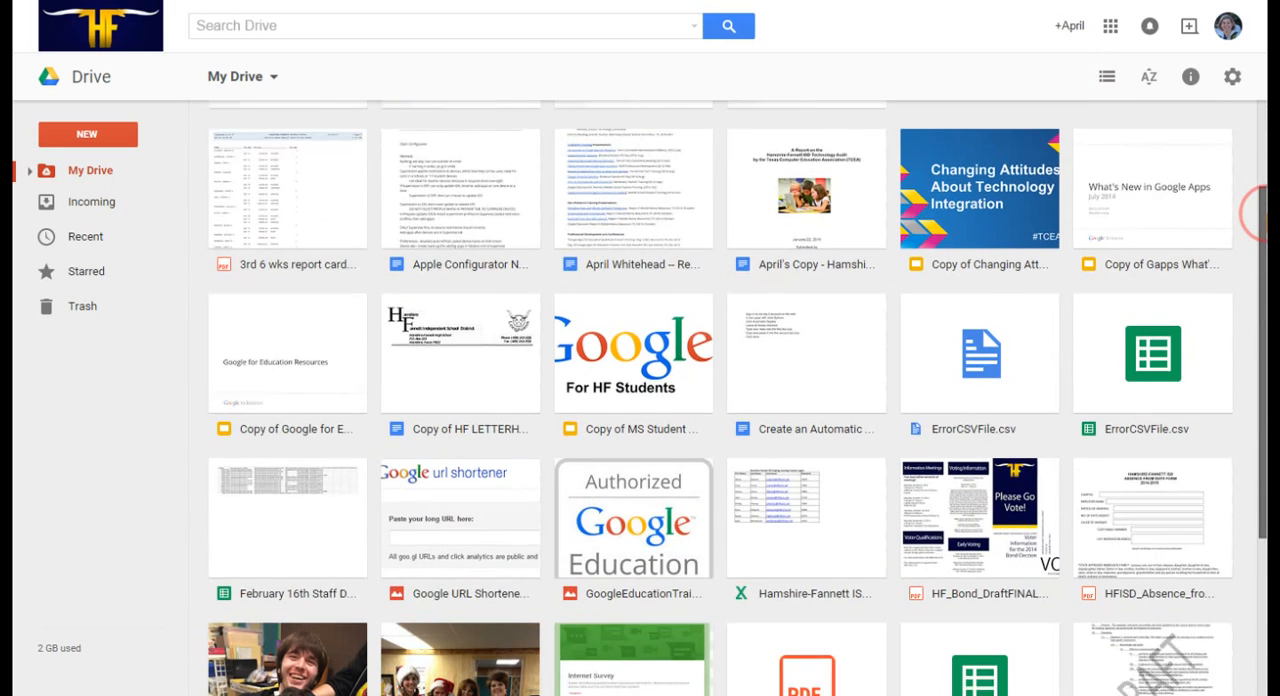
scroll("down", 3)
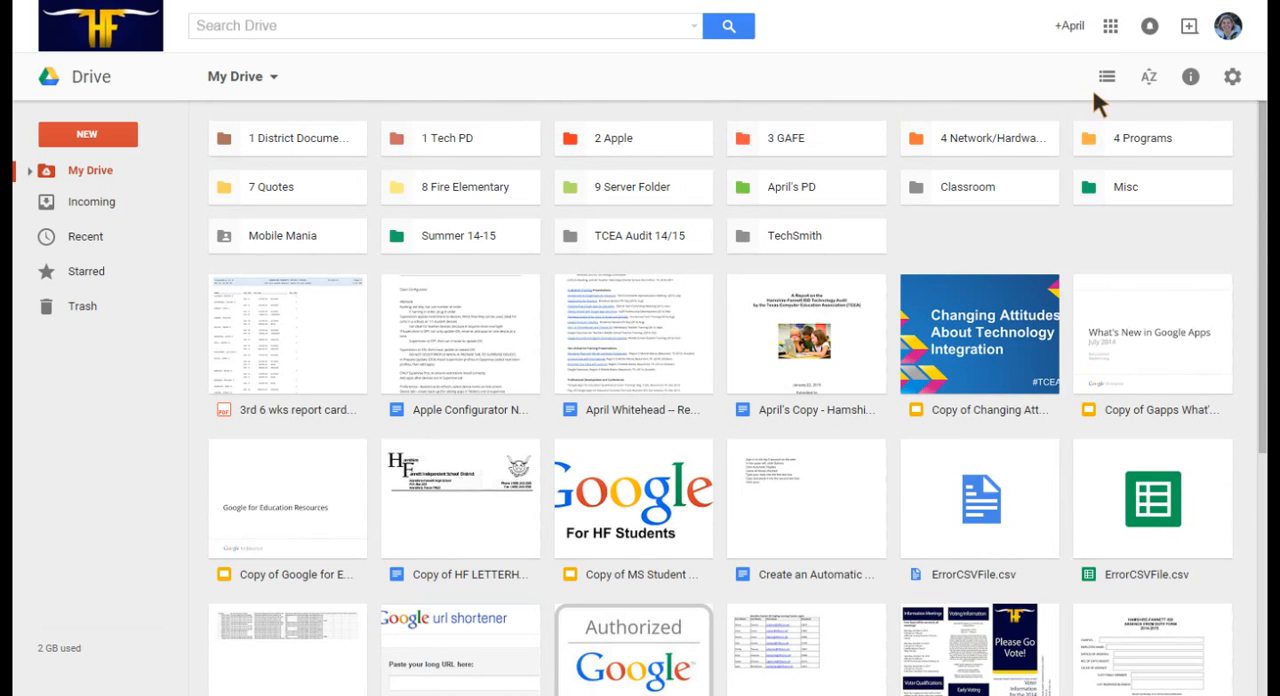
left_click(1104, 76)
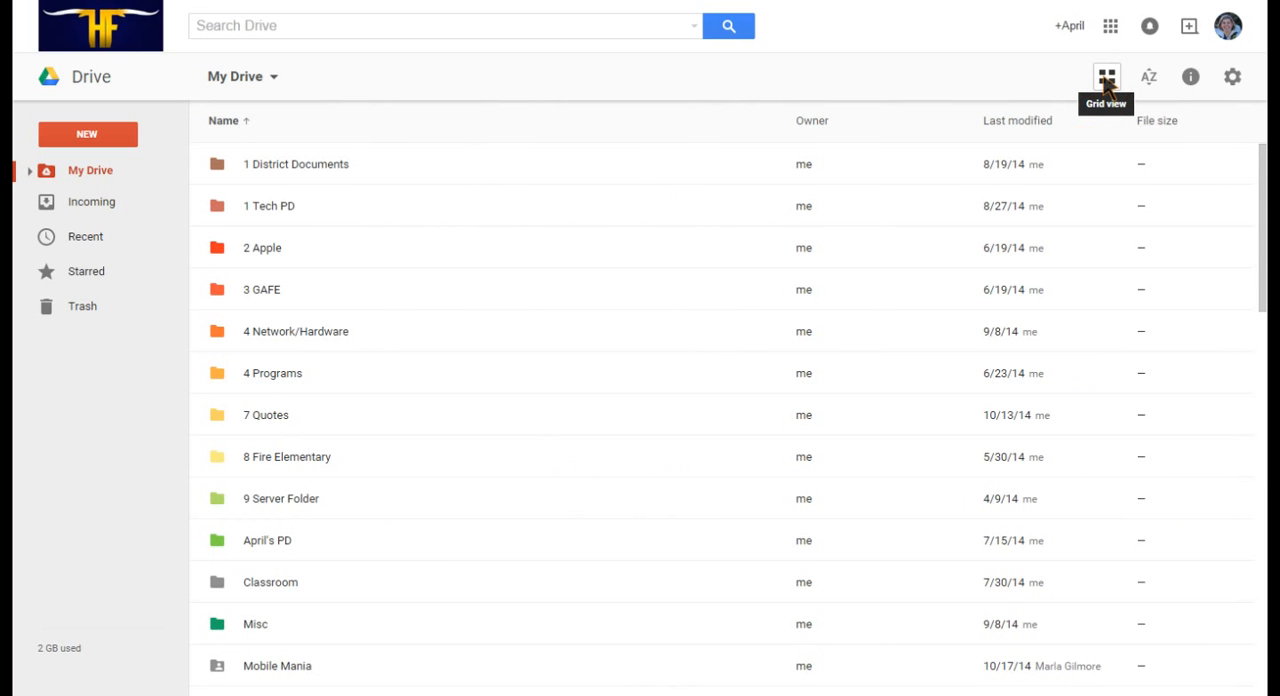
mouse_move(976, 118)
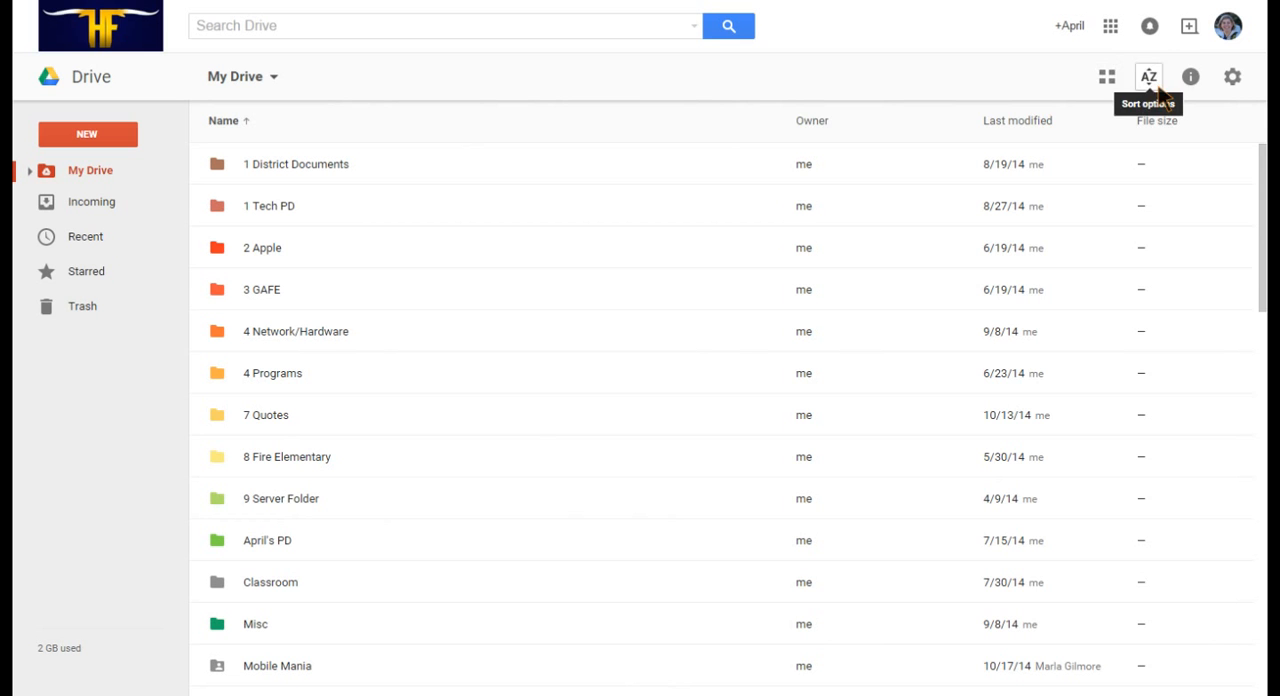
- Show the My Drive details pane on its Activity feed, then bring up the settings menu
left_click(1190, 76)
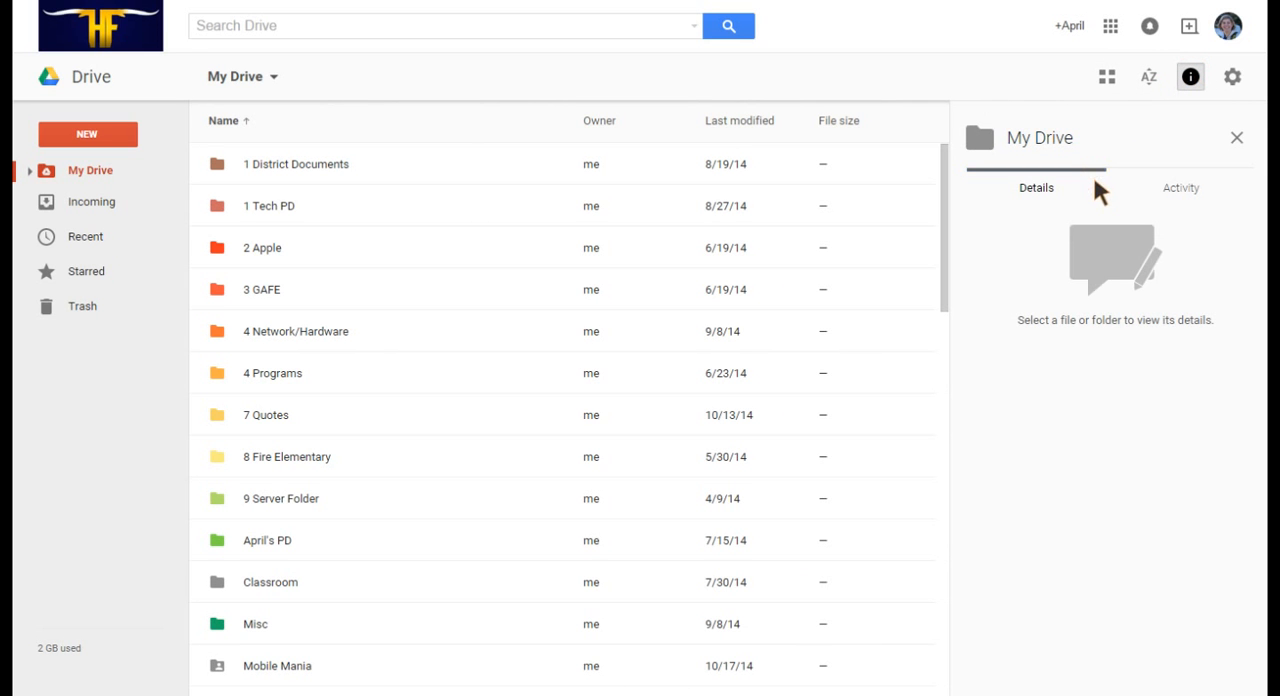
left_click(1180, 188)
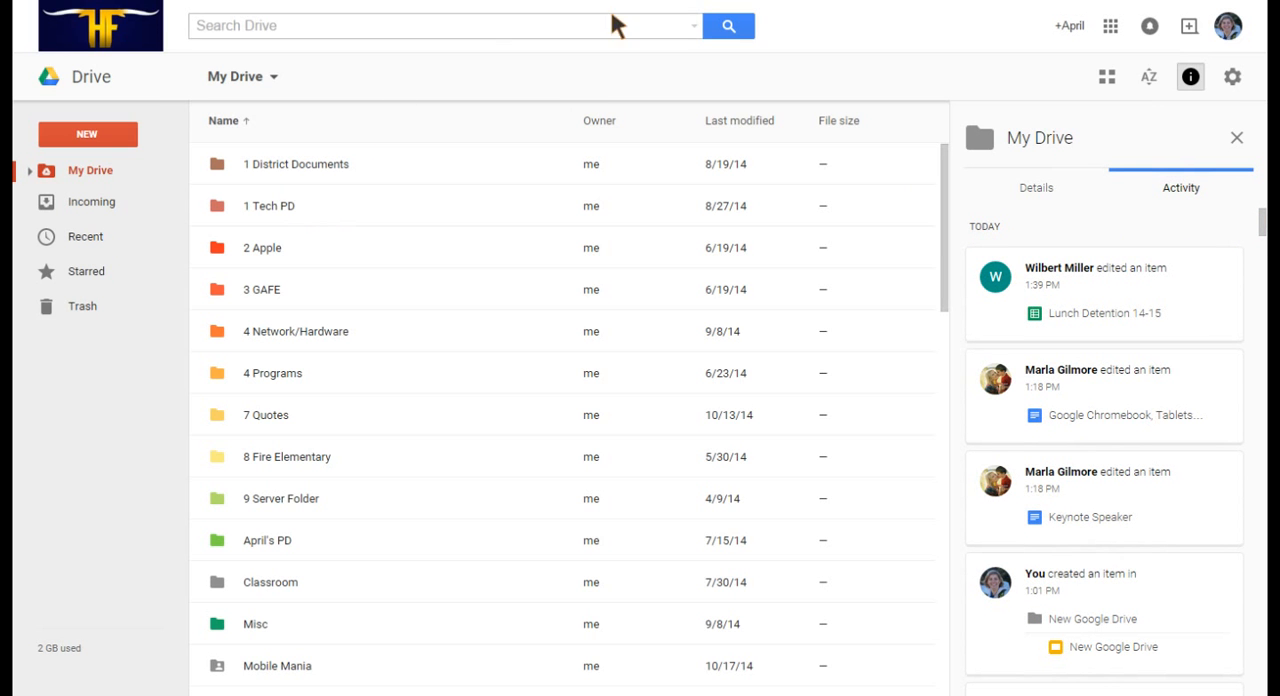
left_click(1232, 76)
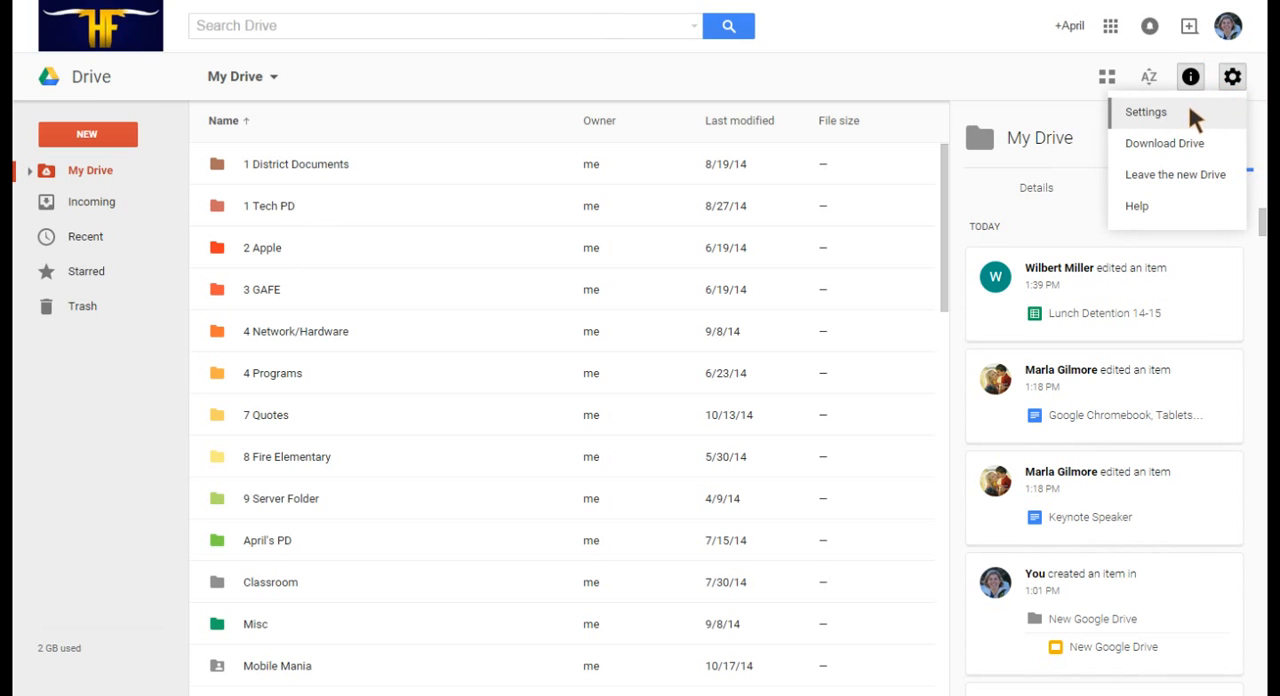
mouse_move(1176, 160)
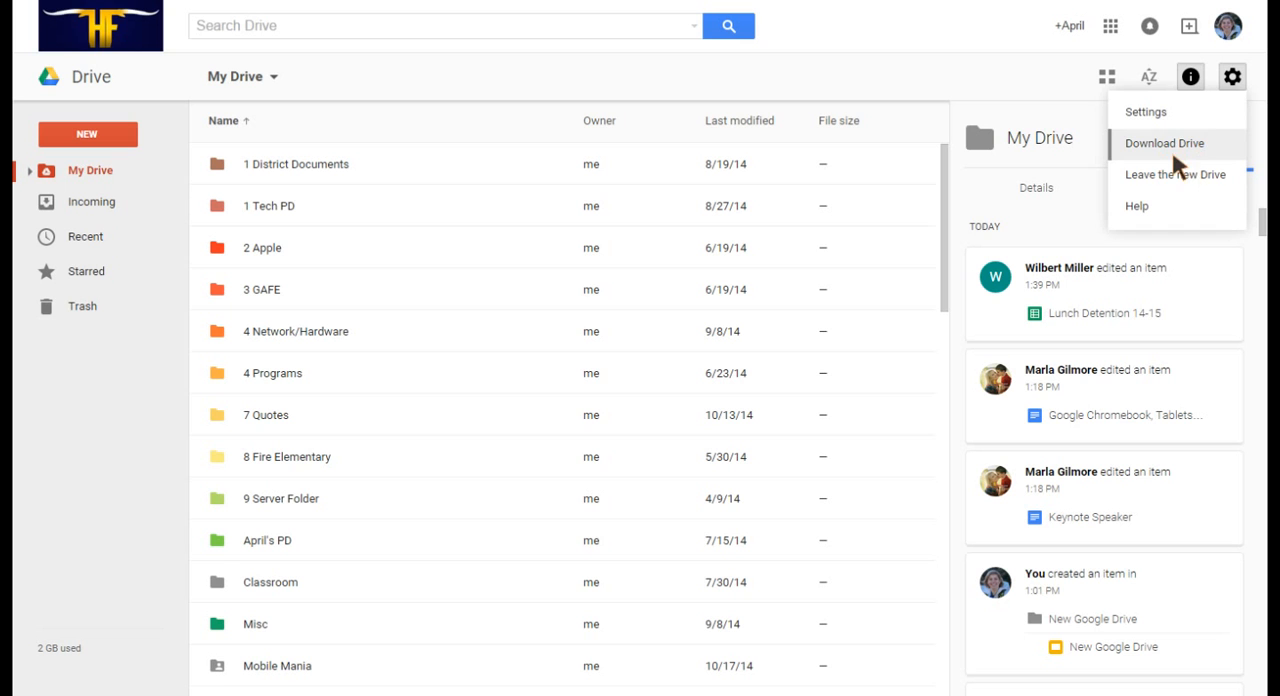
mouse_move(1136, 206)
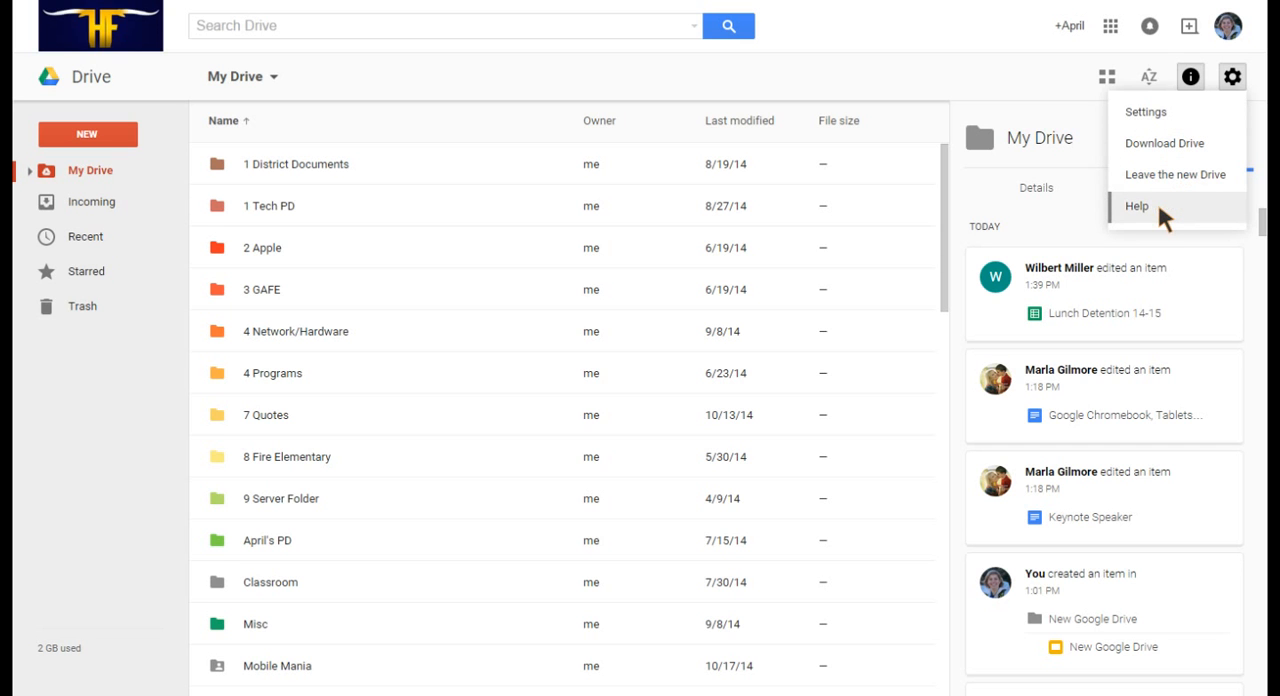
mouse_move(776, 78)
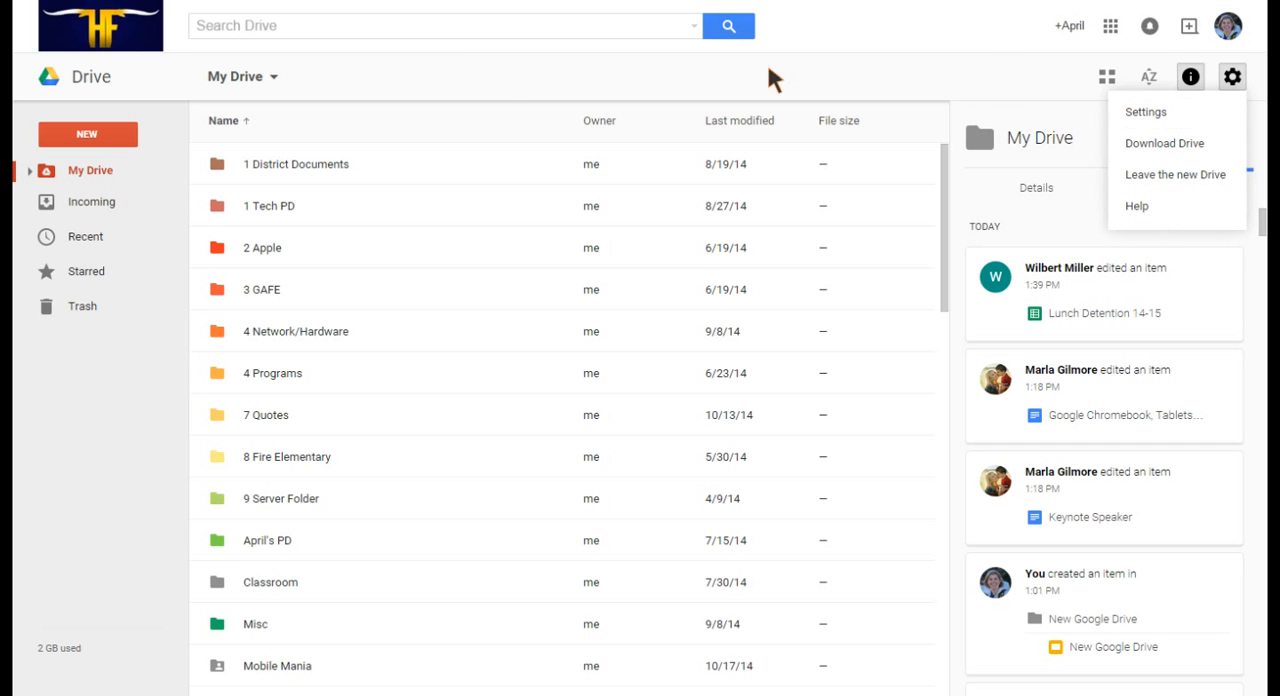
- Dismiss the settings menu and close the details and activity side pane
left_click(1180, 188)
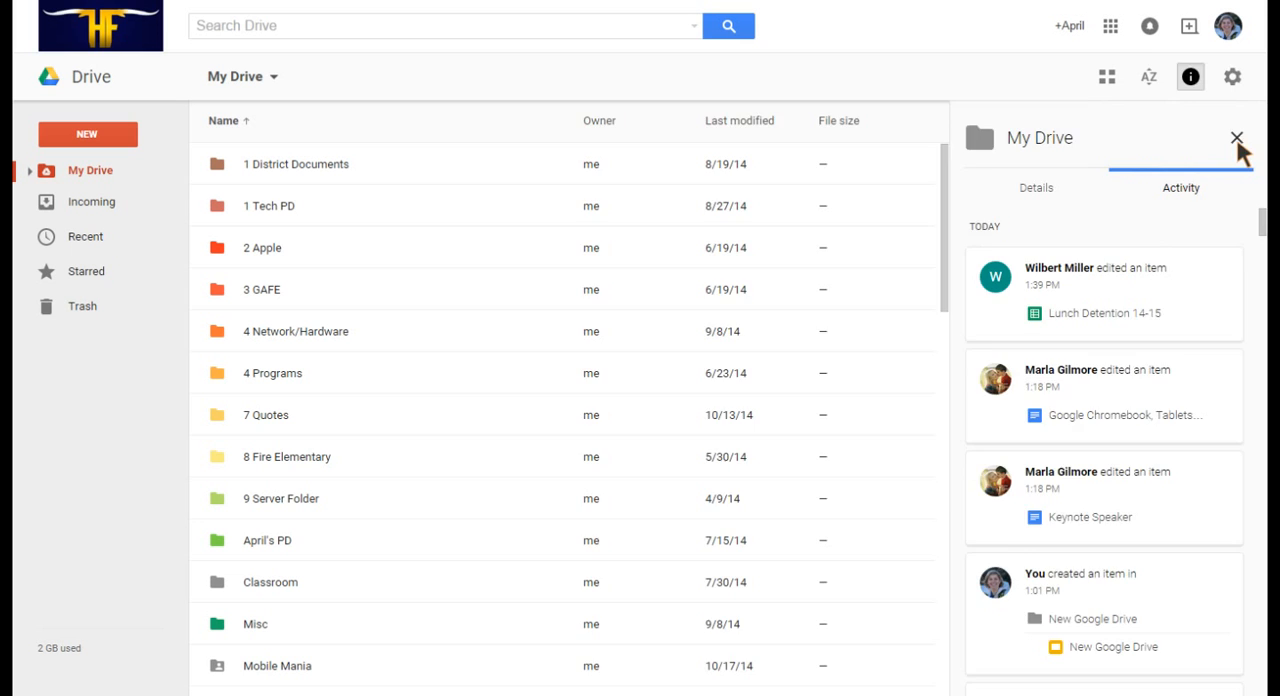
left_click(1232, 76)
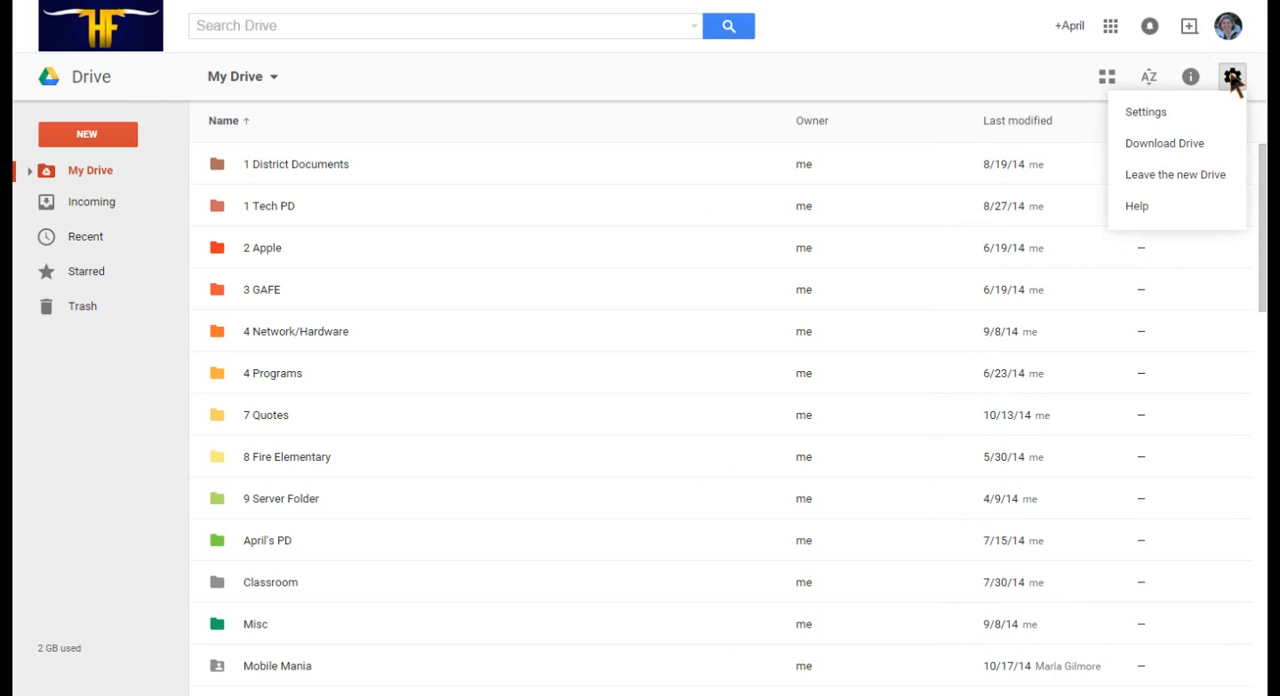
mouse_move(1176, 174)
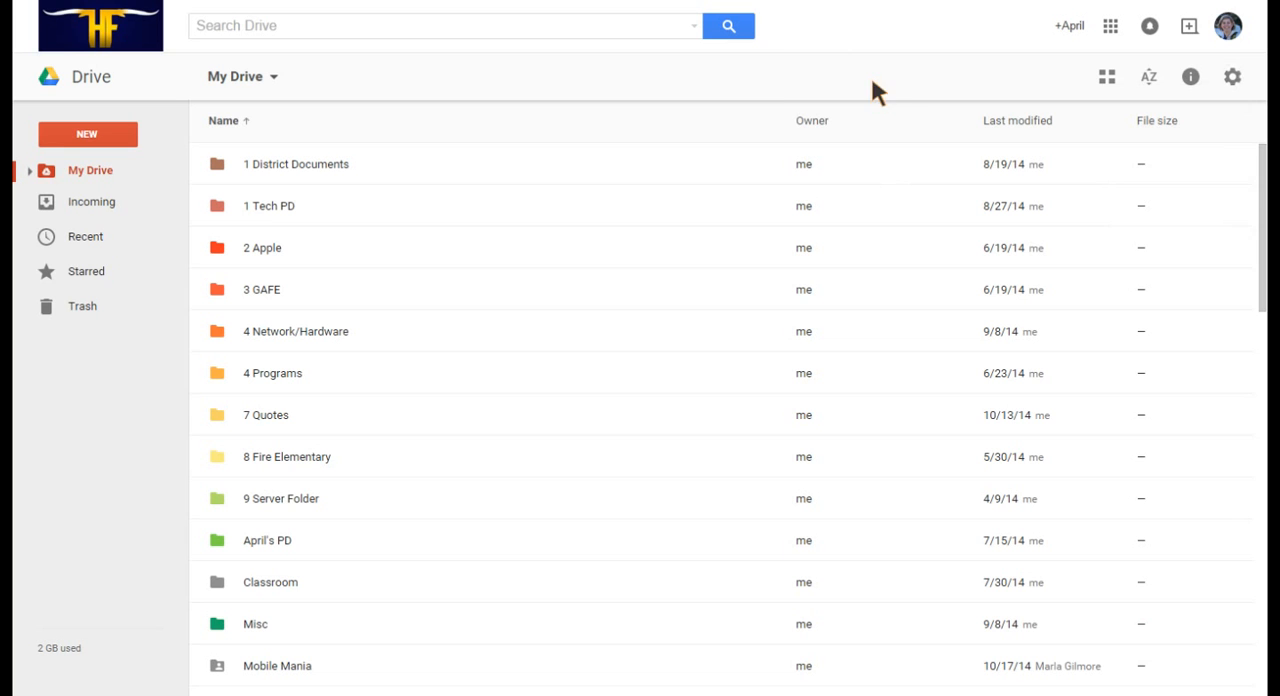
mouse_move(348, 448)
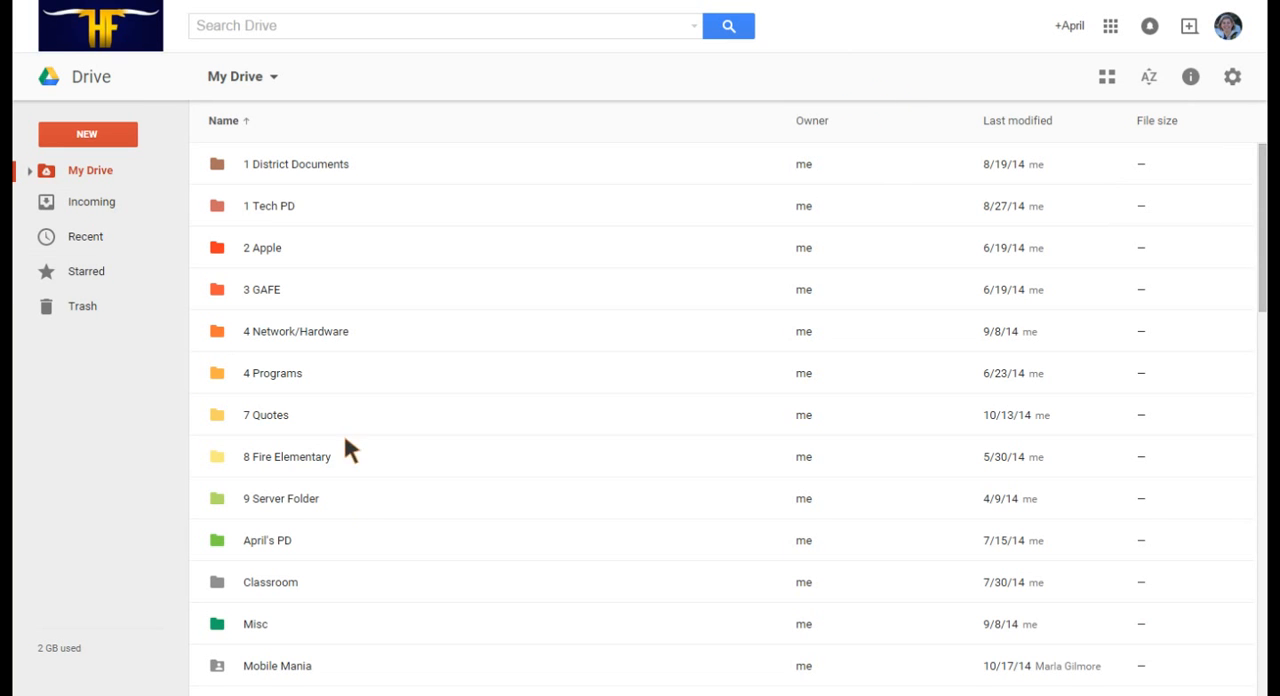